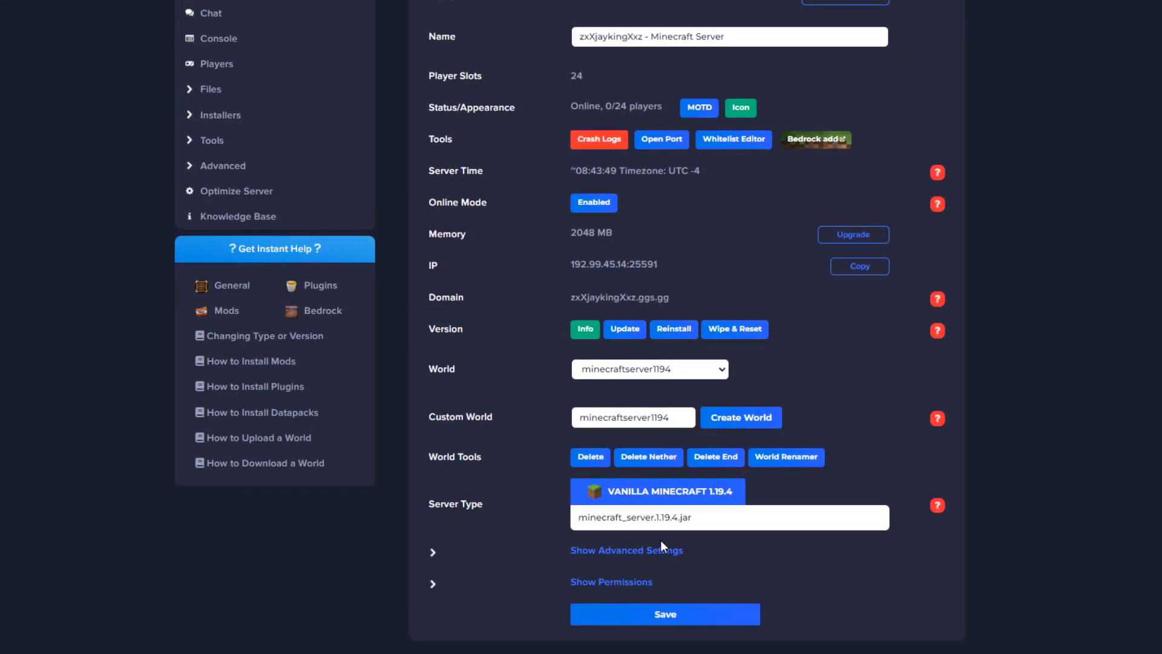
Switch the server type from Vanilla to Paper 1.19.4, keeping the current world
scroll(up, 3)
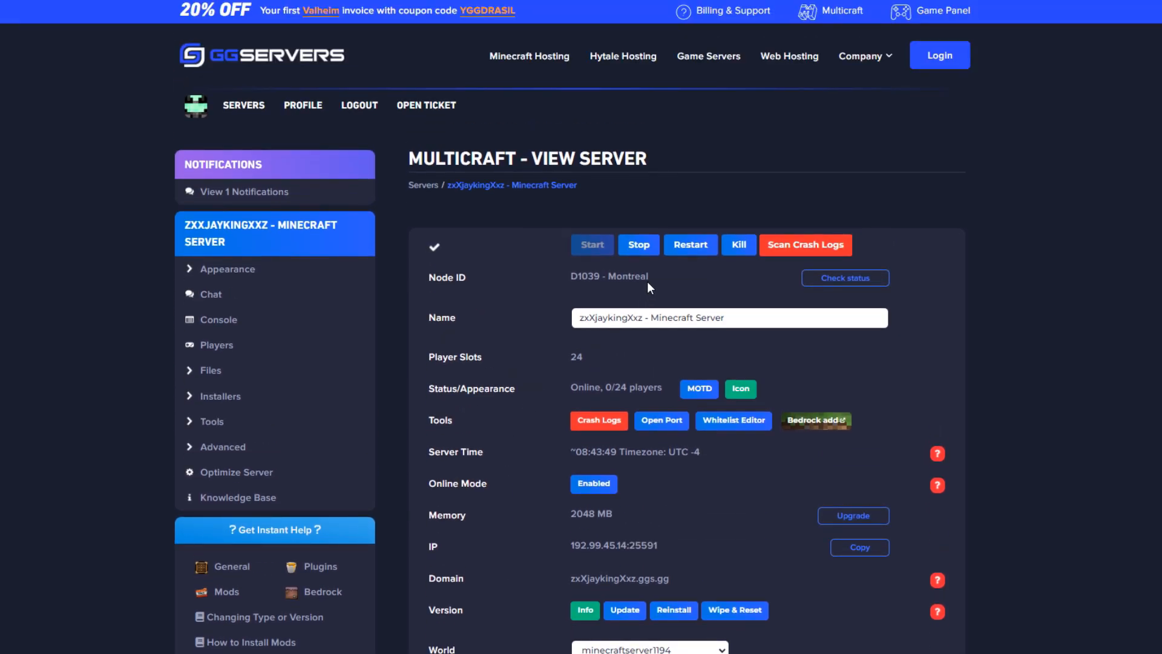
click(638, 244)
text(paper 1.19.4)
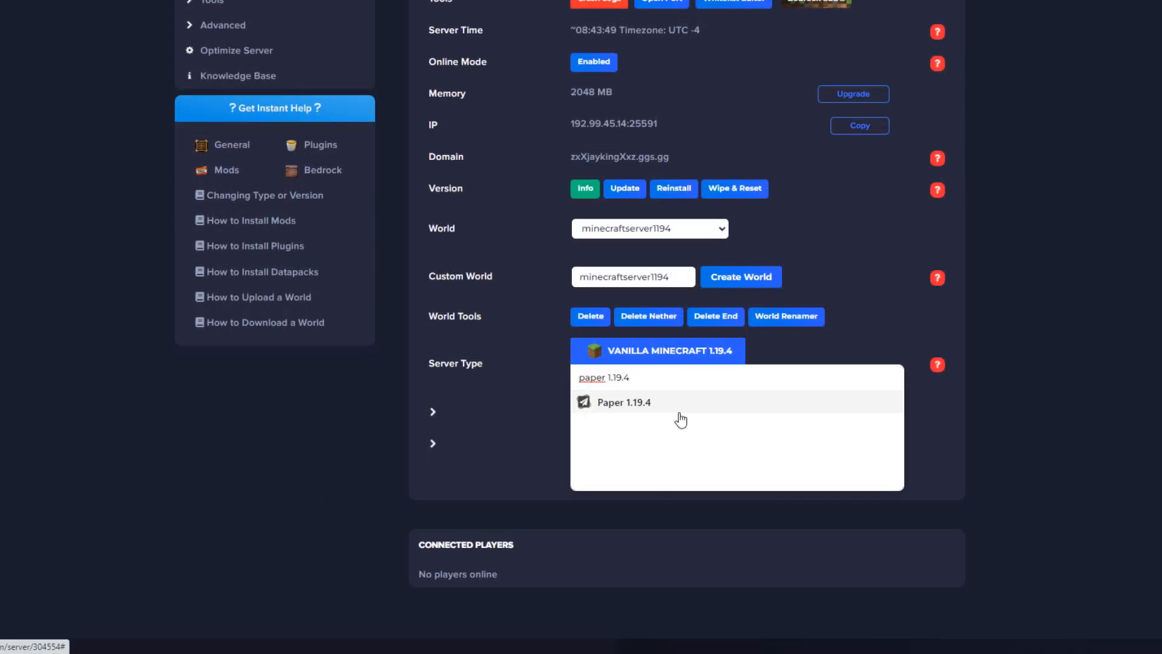
click(623, 401)
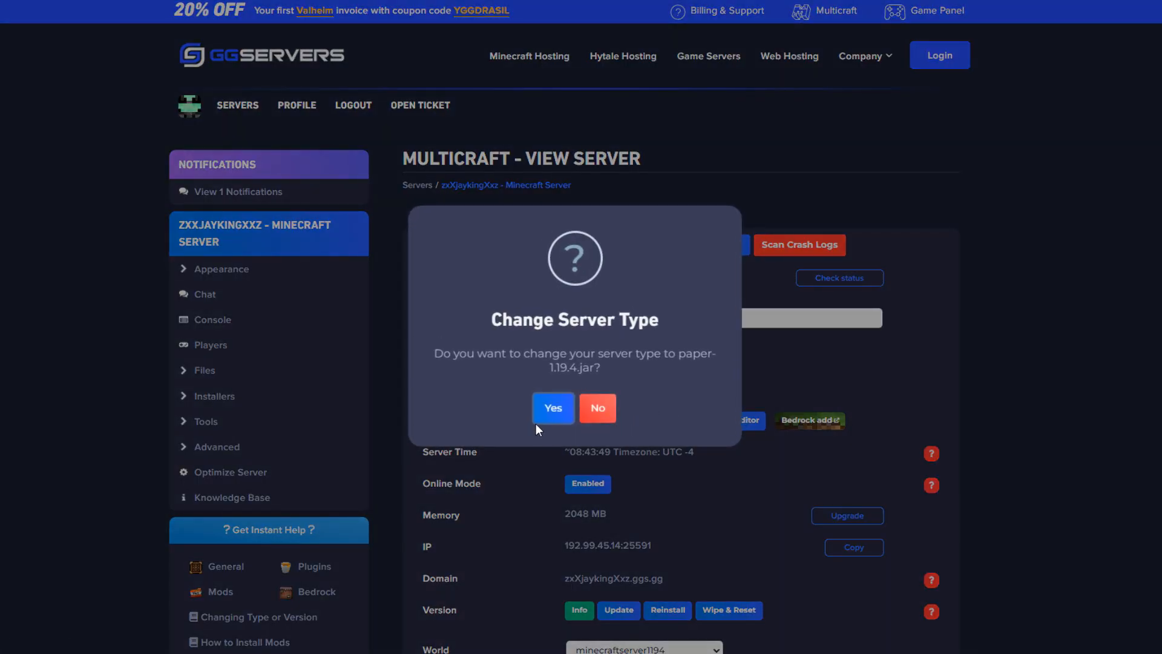
click(552, 407)
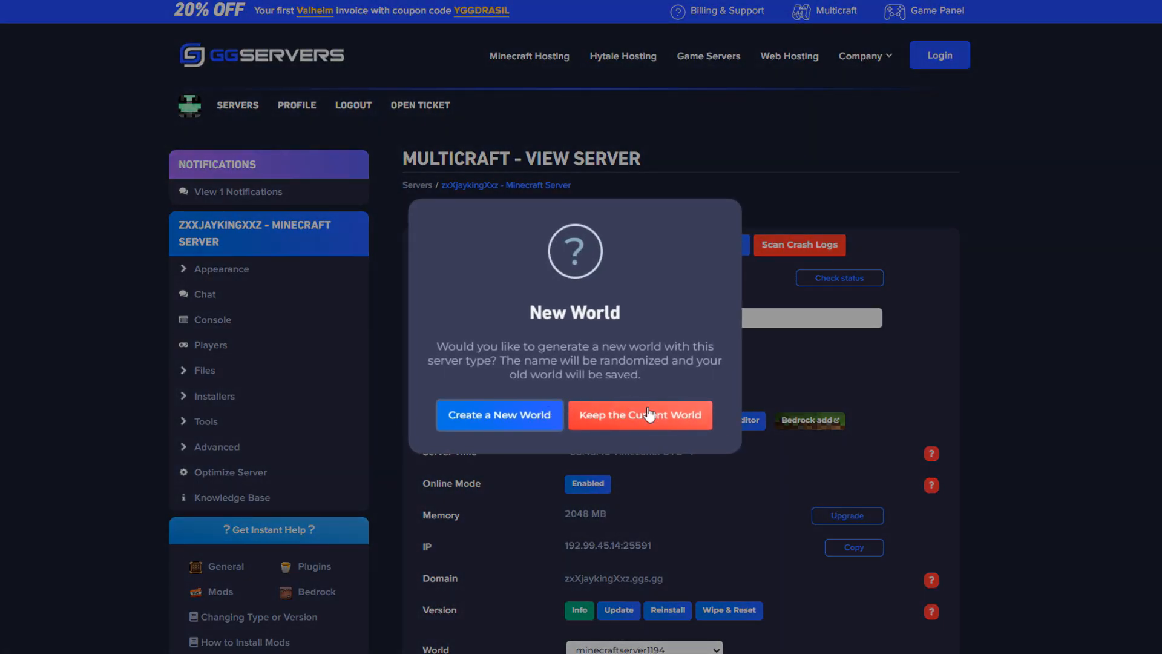
click(639, 413)
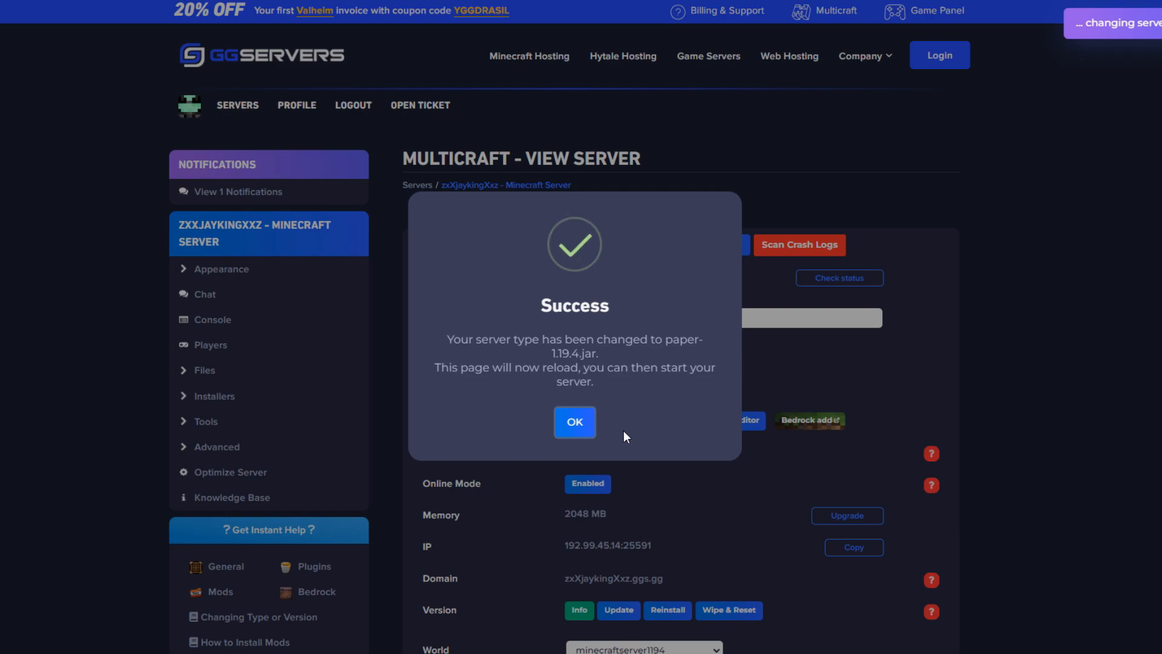
click(575, 422)
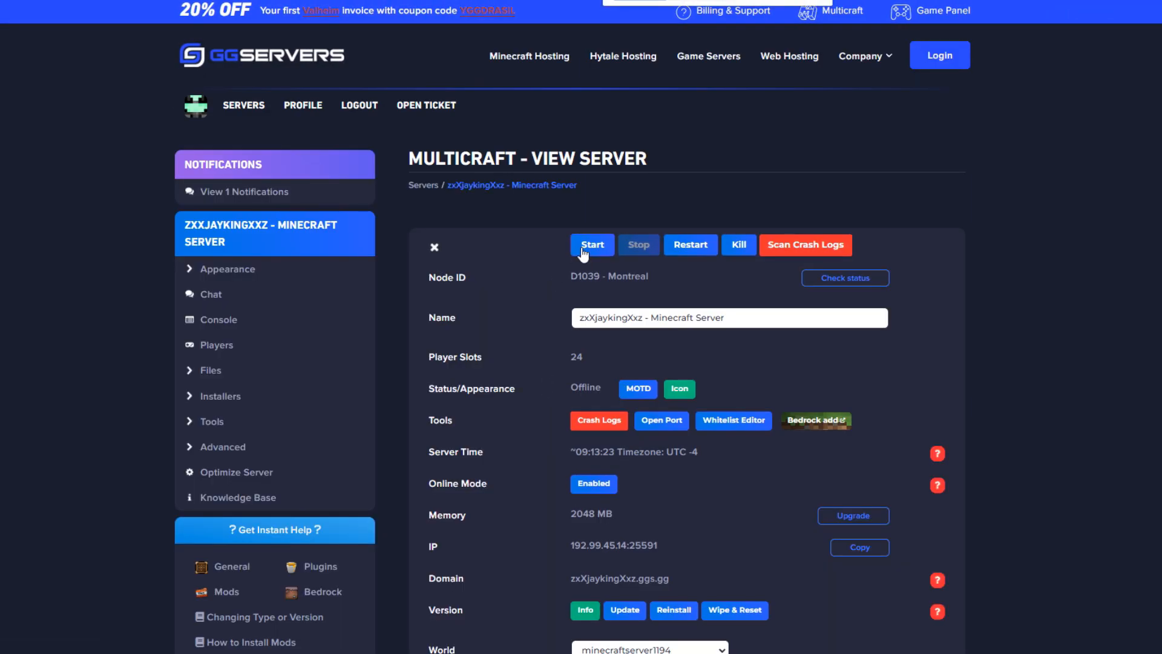
Start and stop the Paper server, then run the Dynmap plugin auto-setup
click(592, 245)
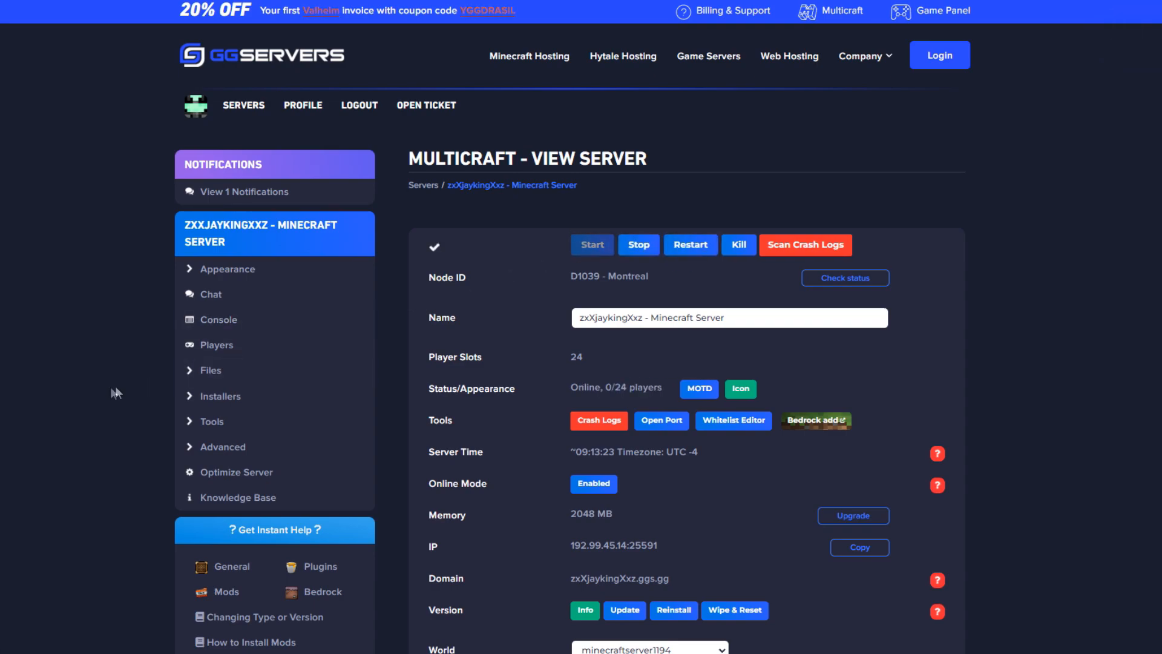
click(636, 244)
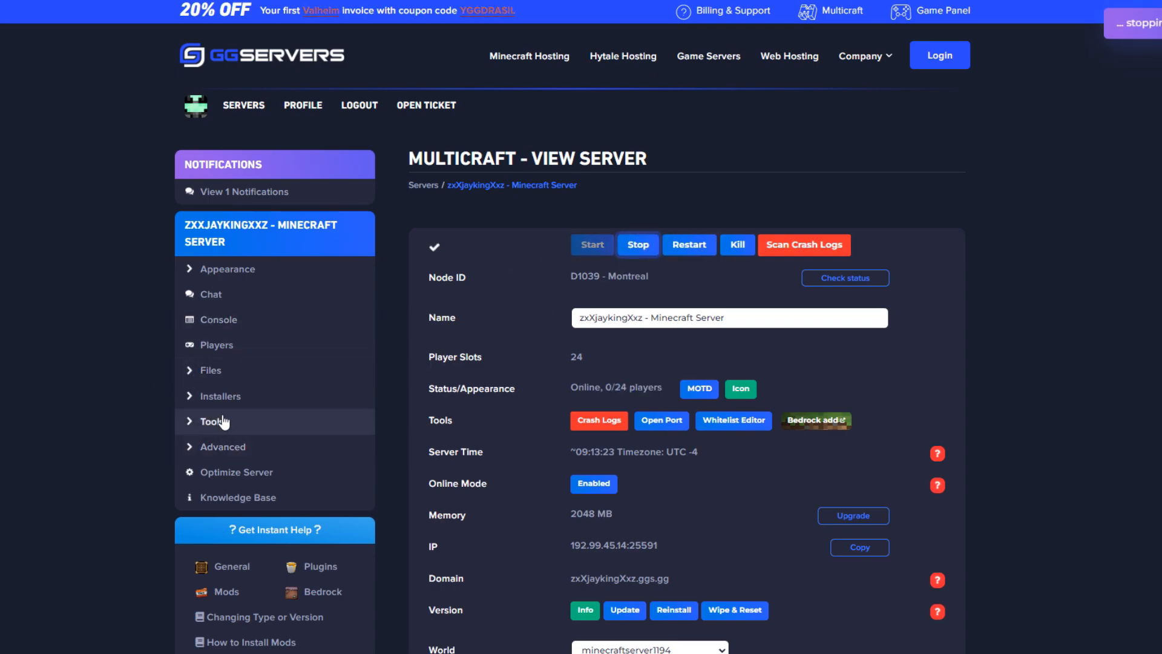
click(219, 396)
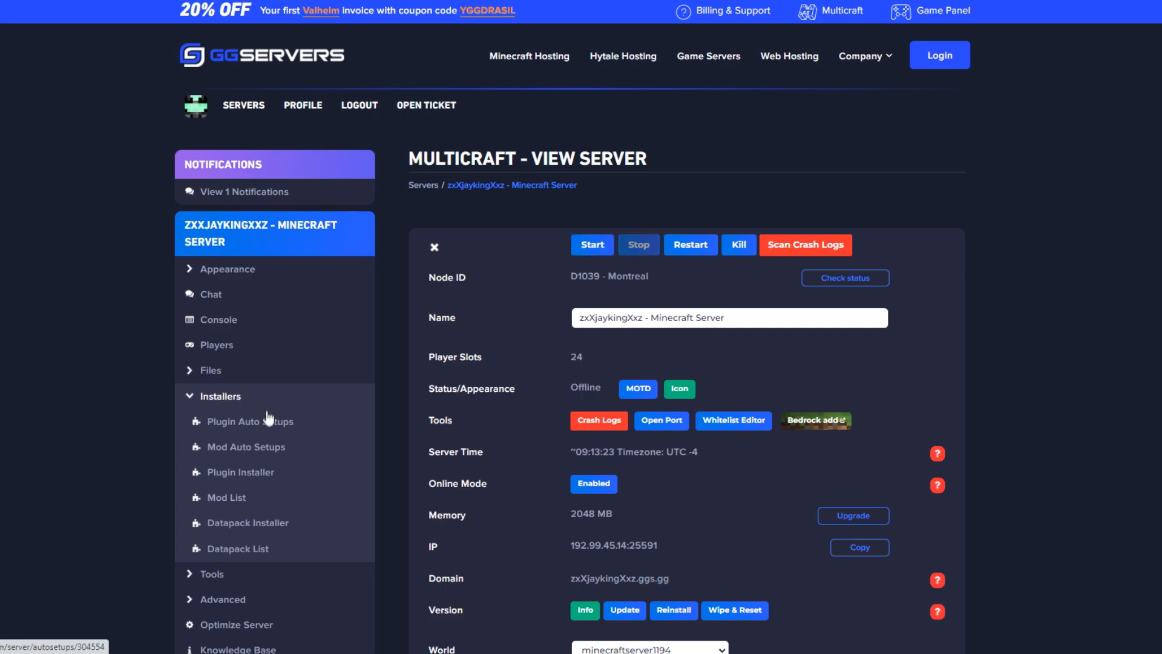
click(250, 421)
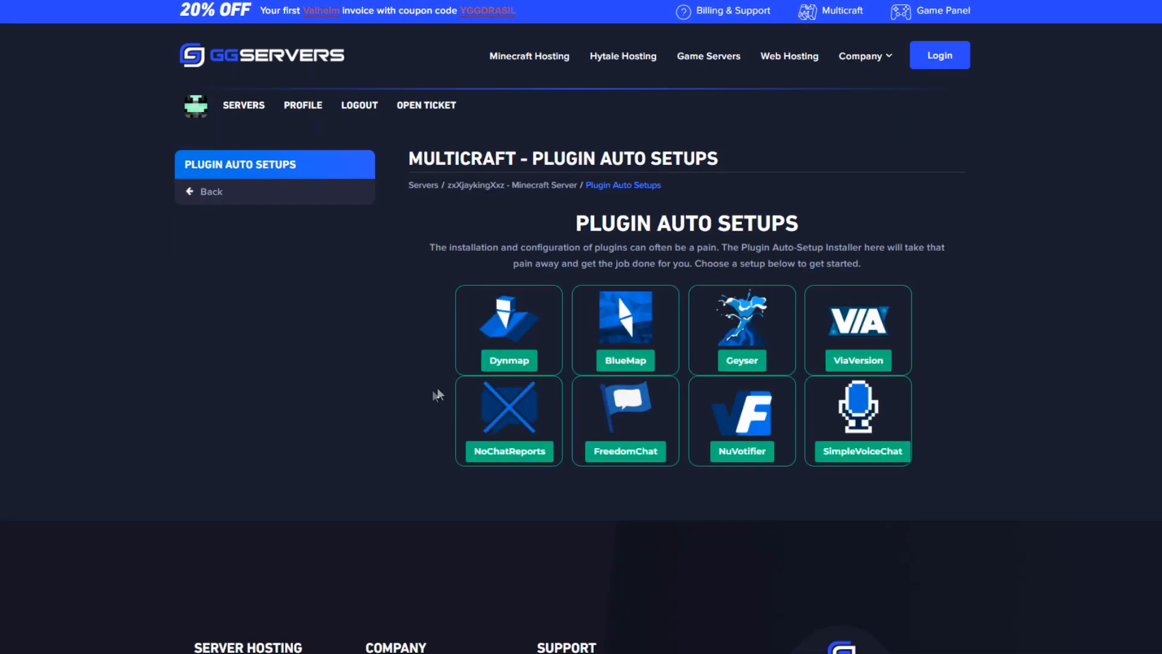
click(508, 329)
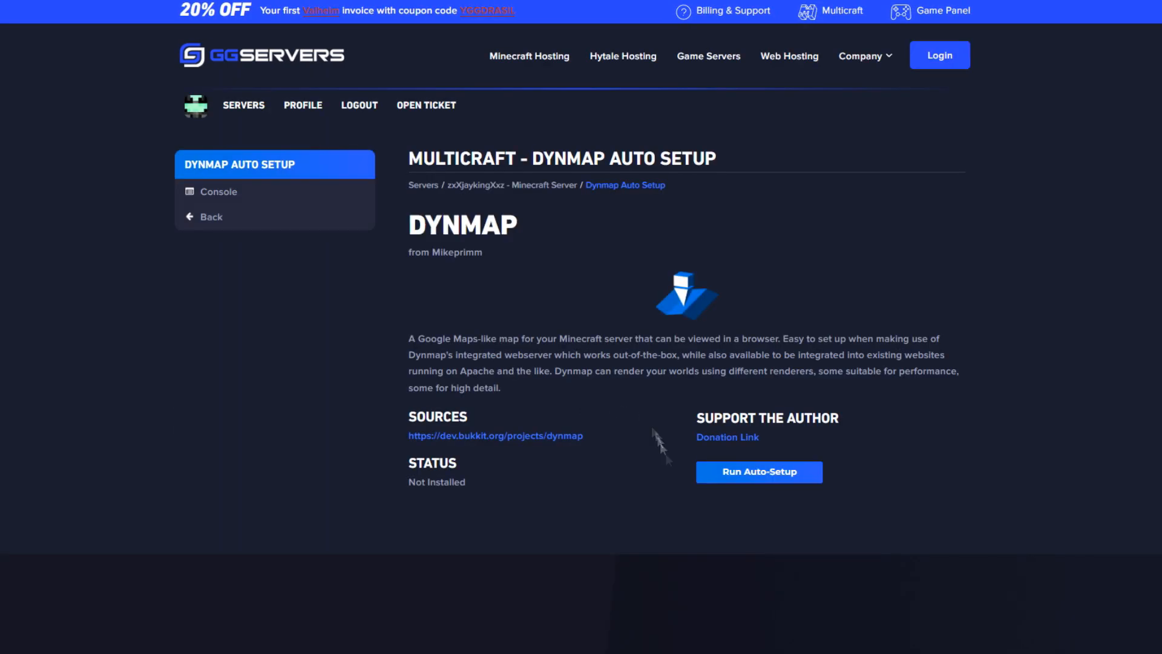
click(758, 472)
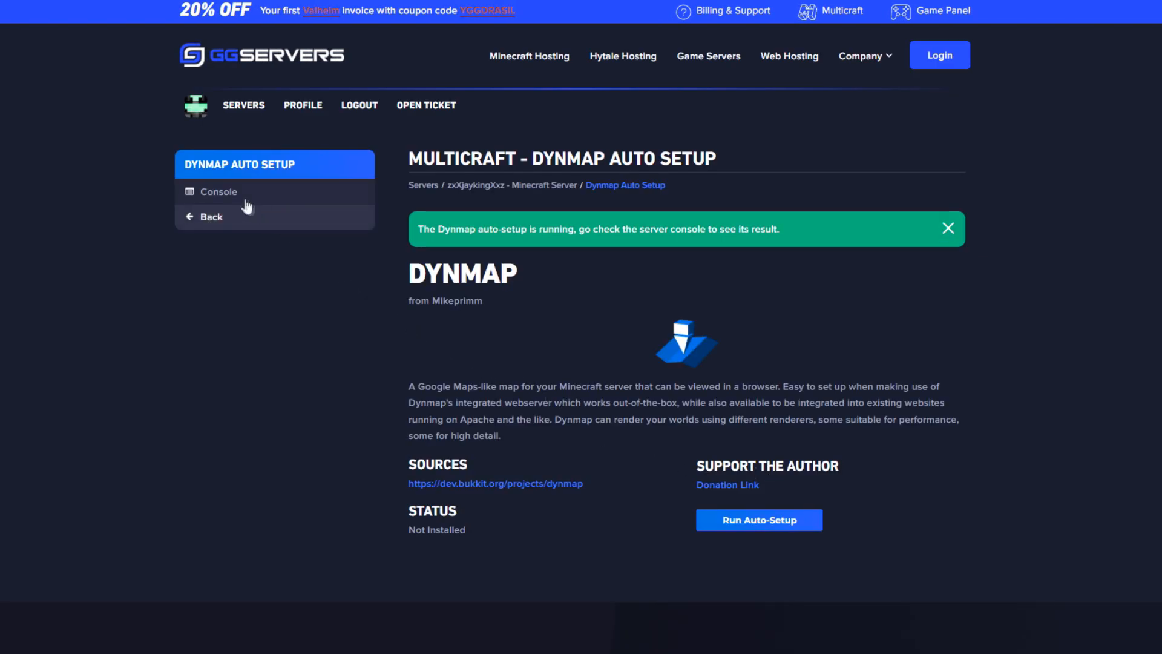
Start the server from the expanded console so Dynmap loads its web server on port 3000
click(219, 192)
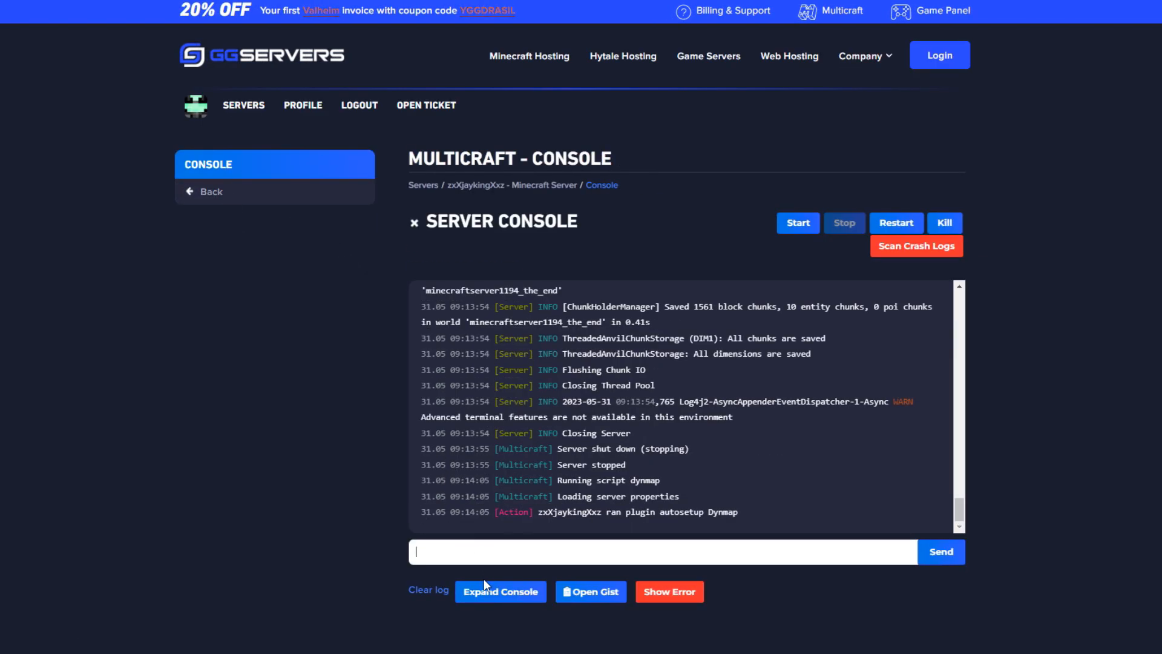
click(501, 591)
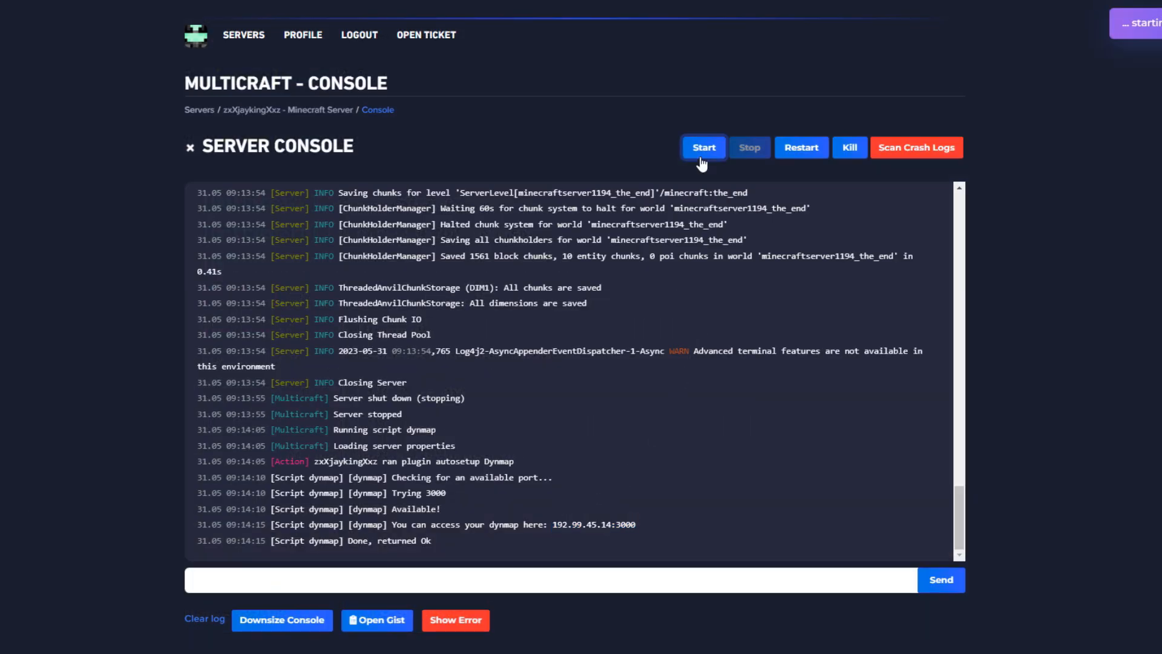
click(702, 146)
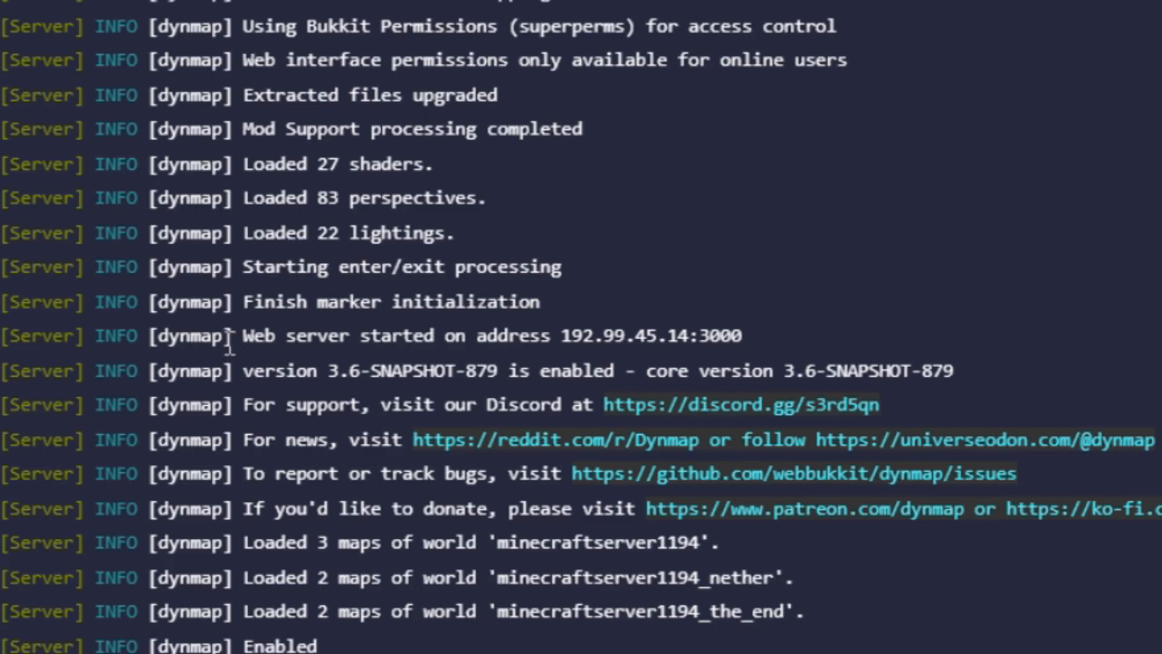
mouse_move(403, 359)
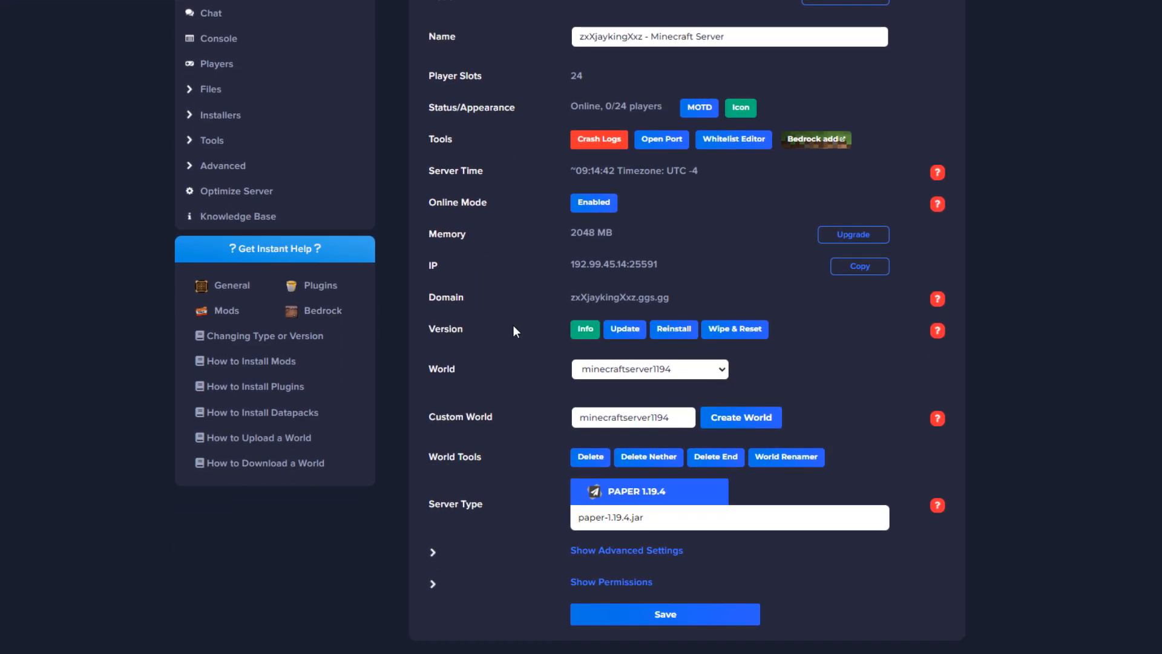
mouse_move(686, 391)
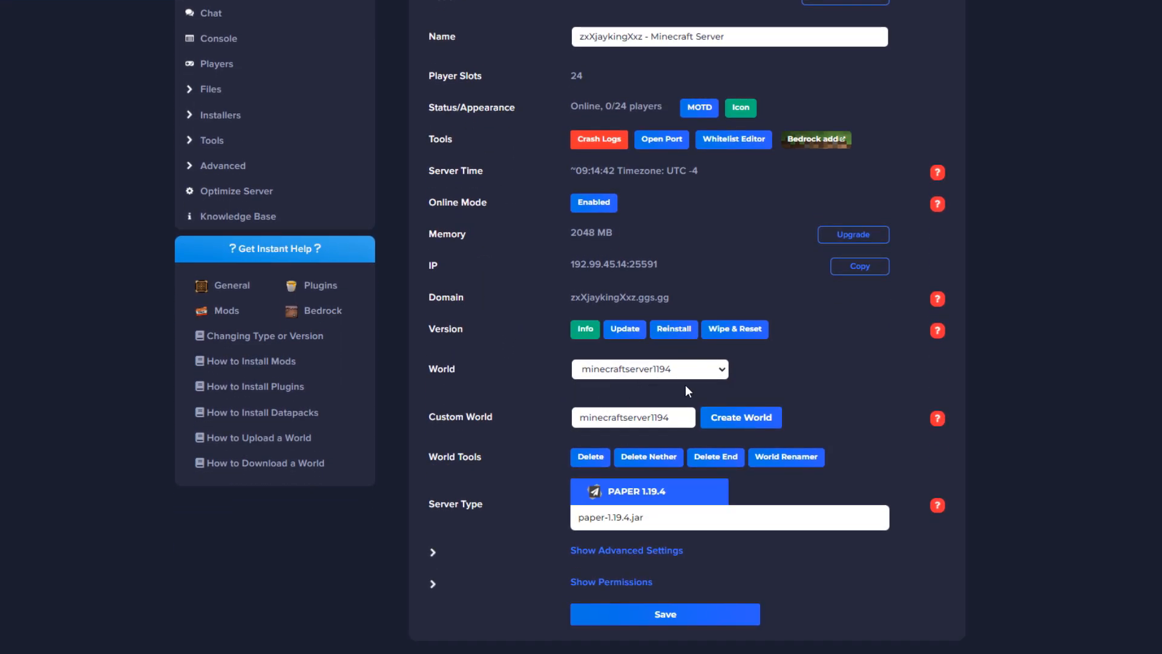
Send 'dynmap fullrender minecraftserver' from the server console
scroll(up, 3)
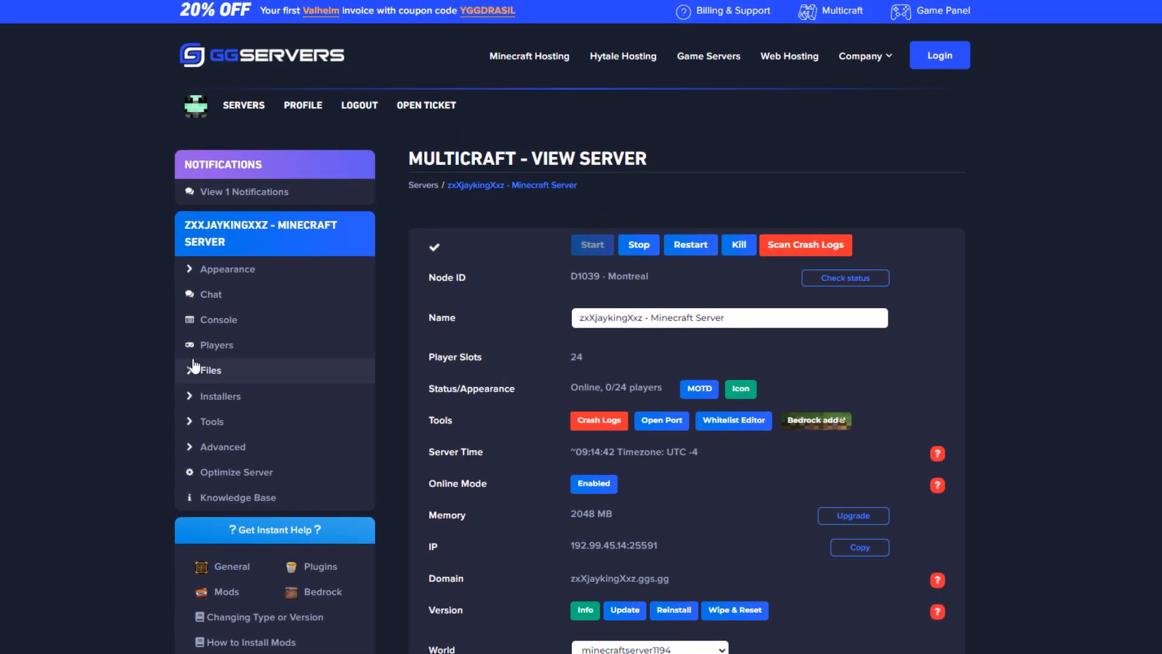
click(218, 320)
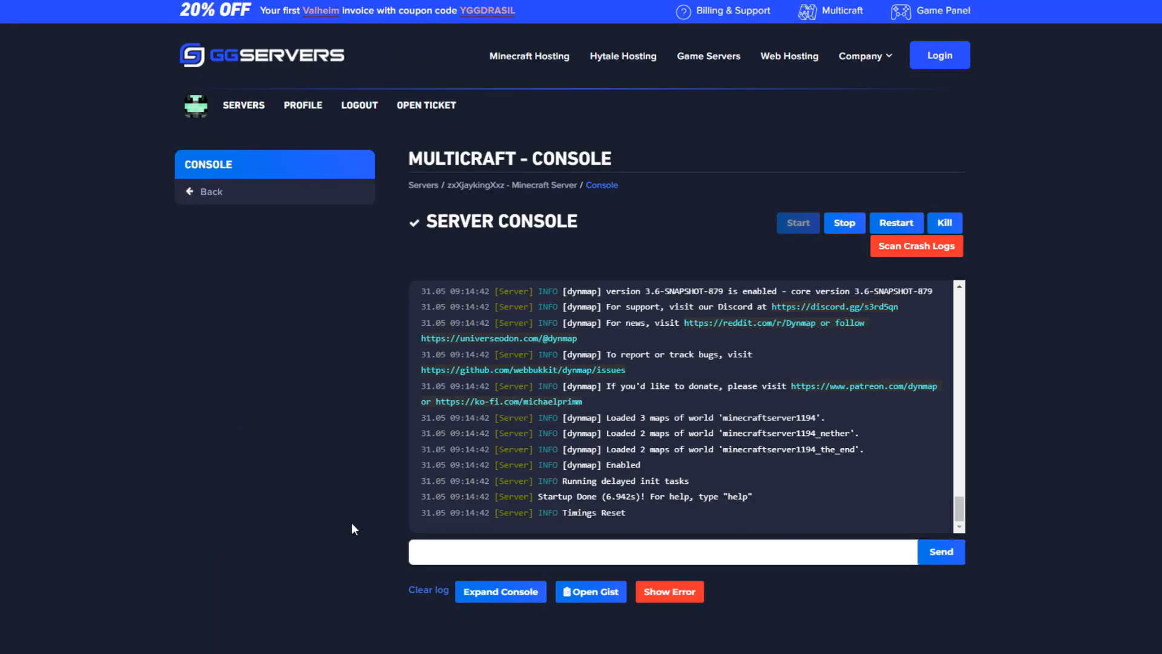
click(500, 591)
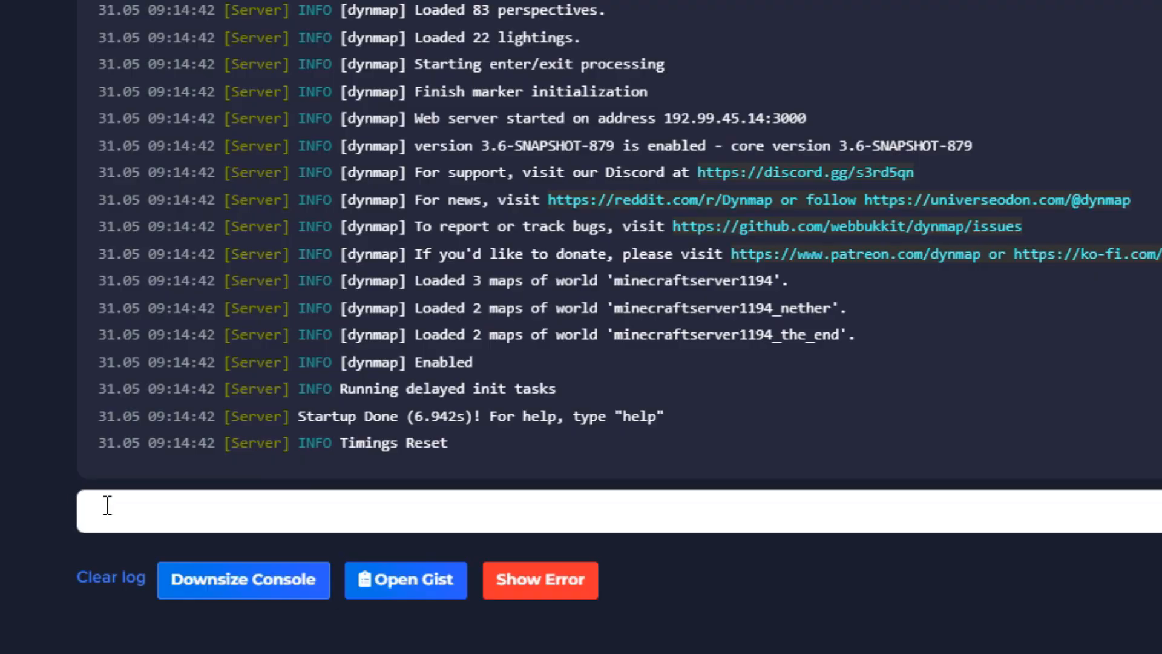
text(dynmap fullre)
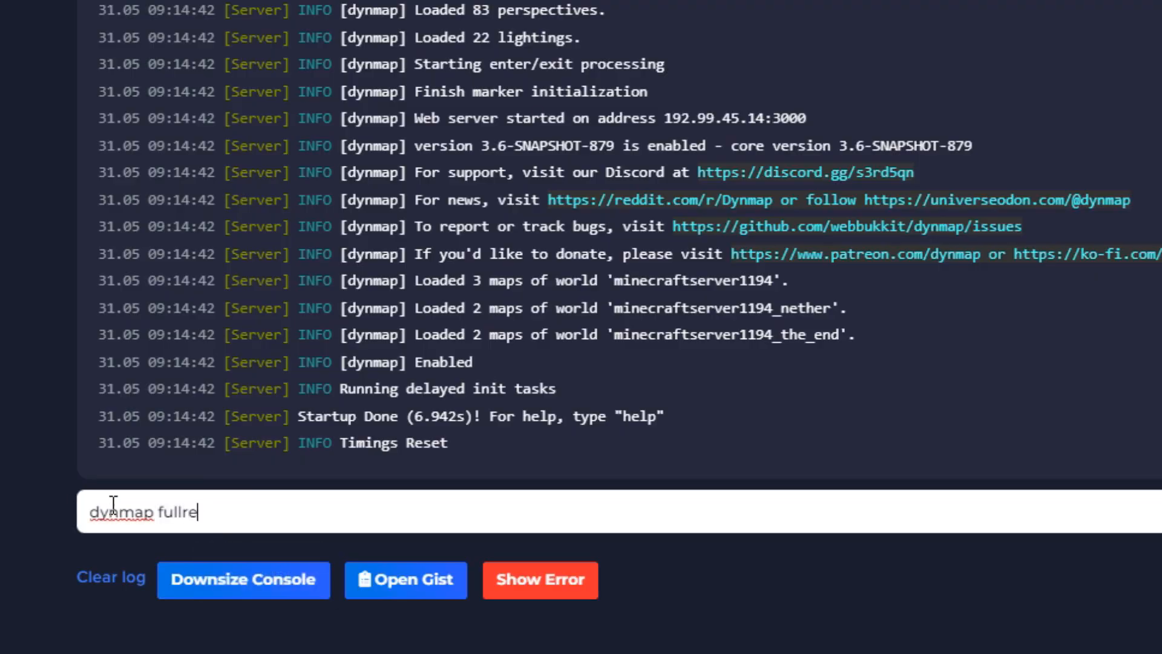
text(nder minecraftserver)
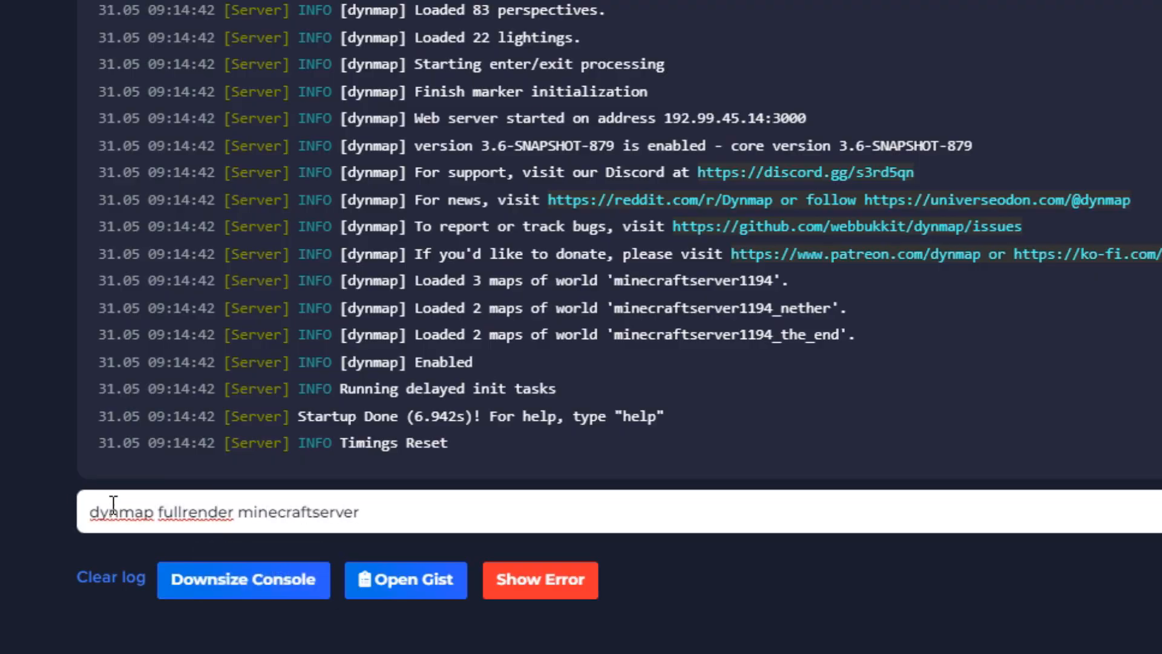
key(Return)
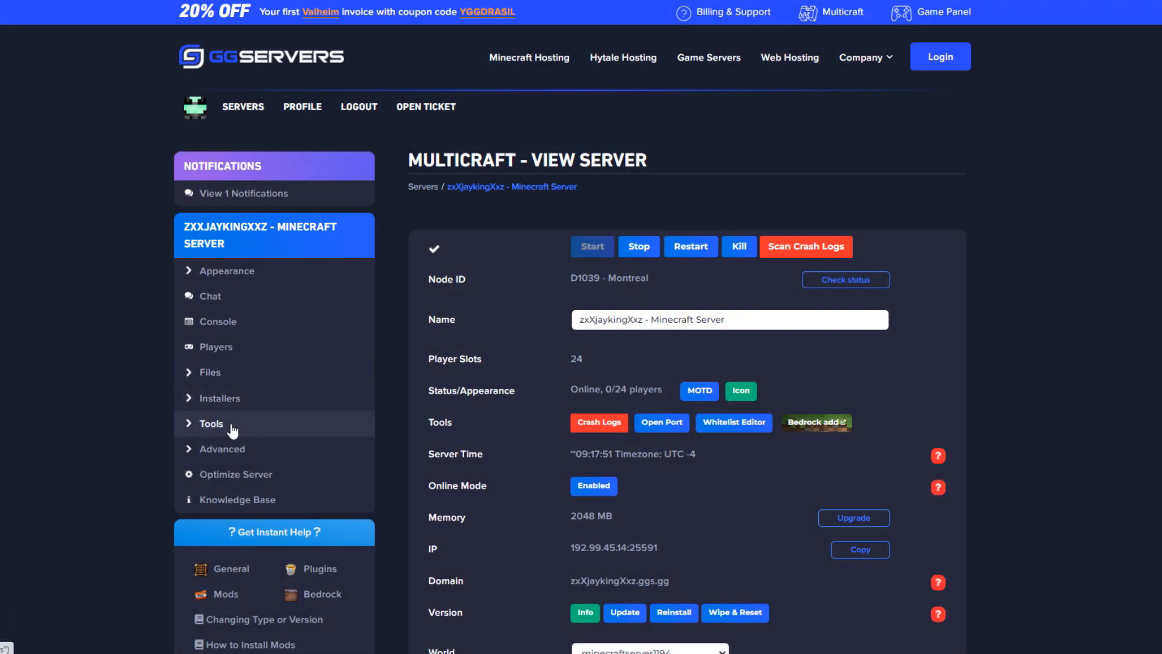
View the live map from Tools > My Dynmap, then scroll the overview to Server Type
click(211, 423)
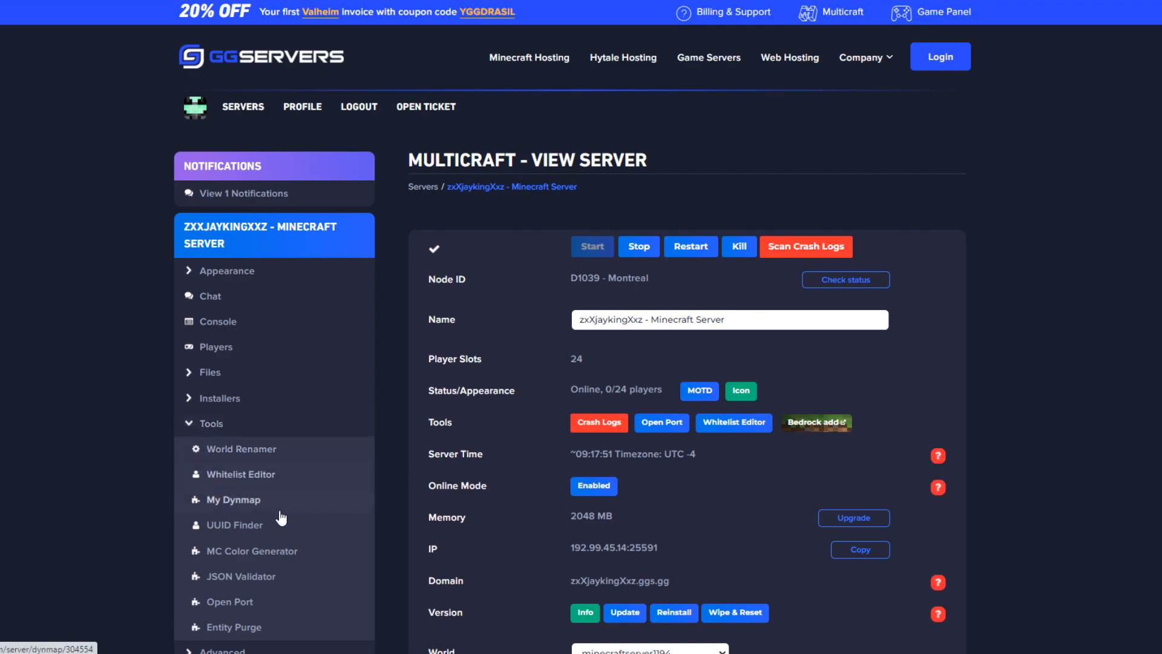
click(234, 498)
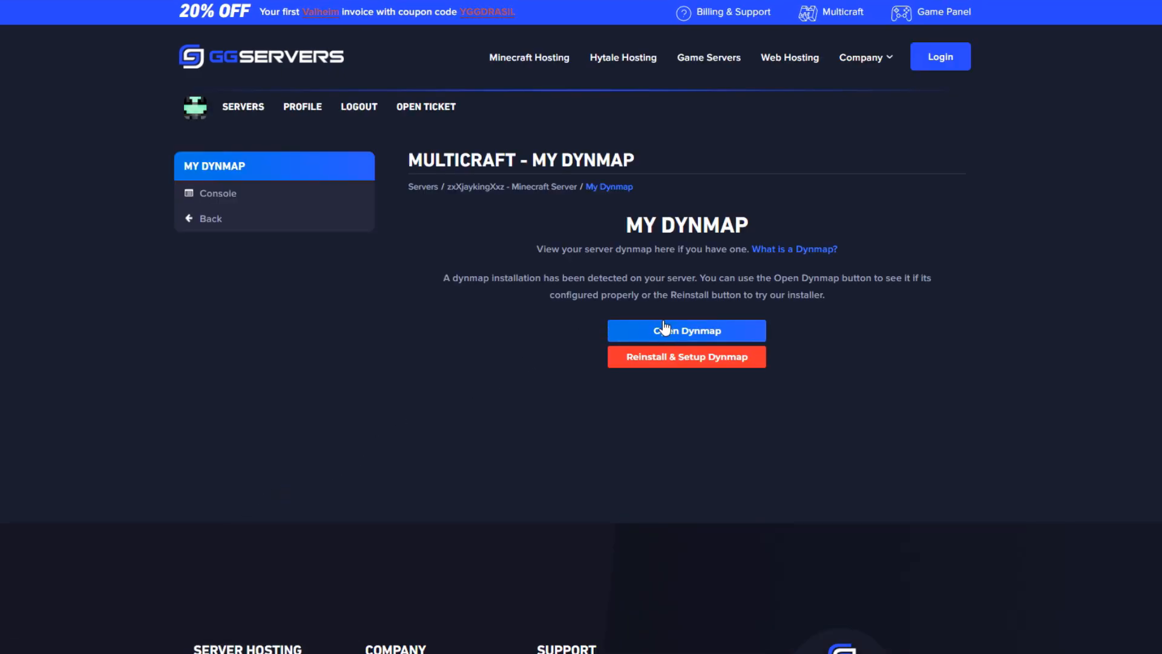
click(685, 330)
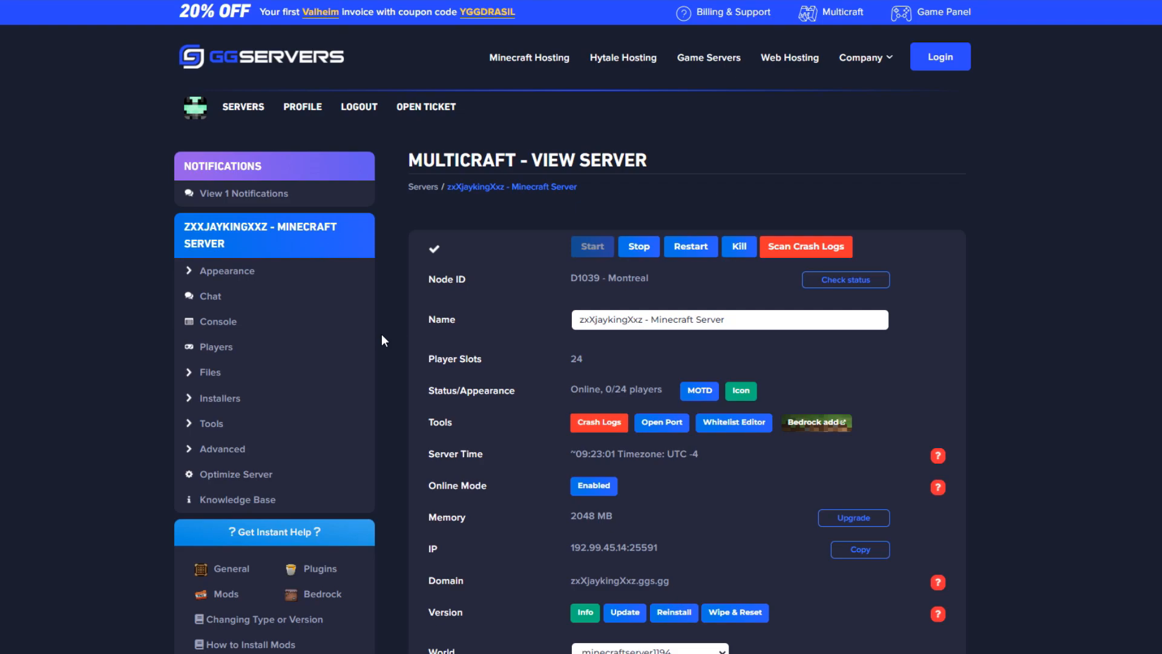
scroll(down, 3)
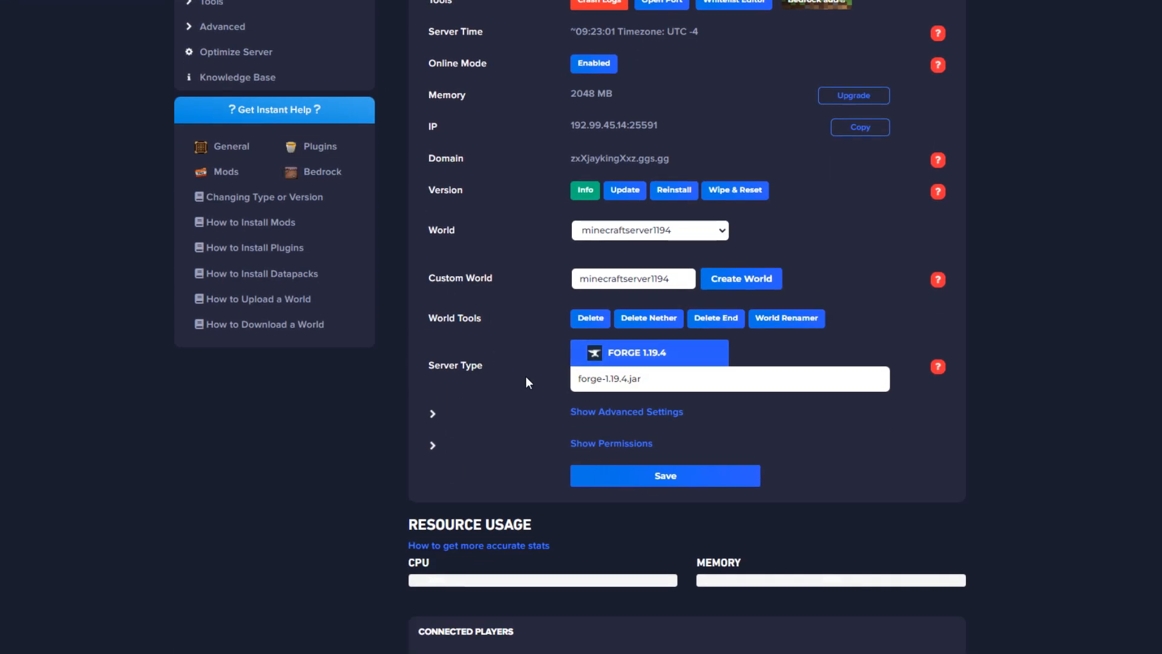
mouse_move(539, 377)
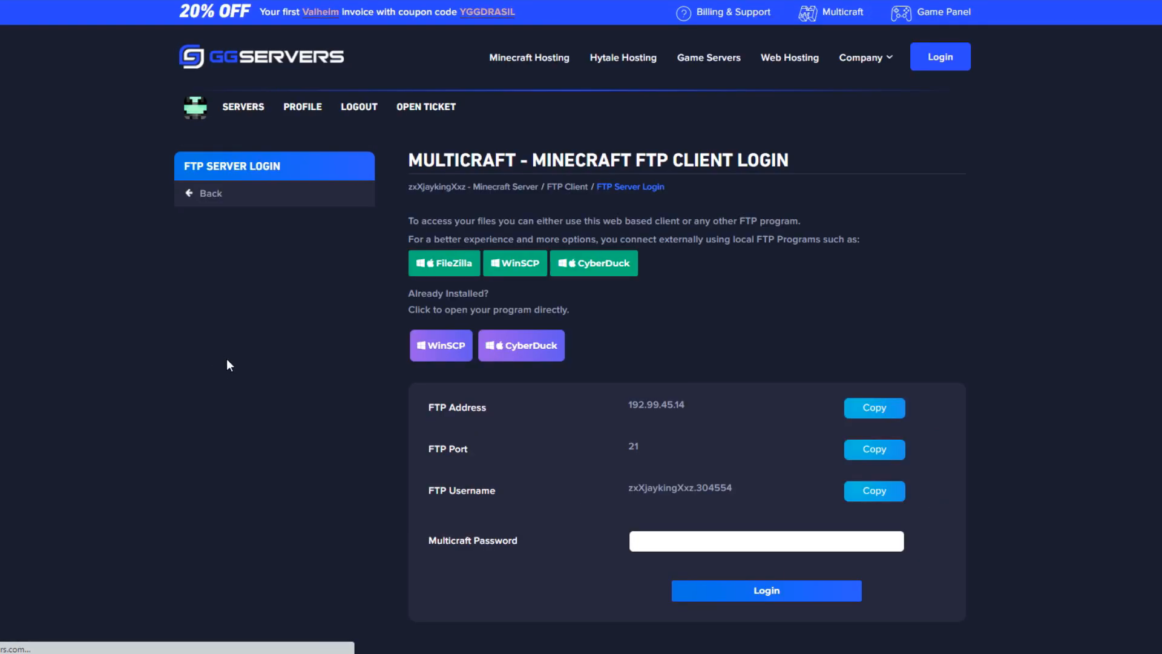
Connect FileZilla with the Multicraft FTP credentials and upload the Dynmap Forge jar to /mods
click(444, 262)
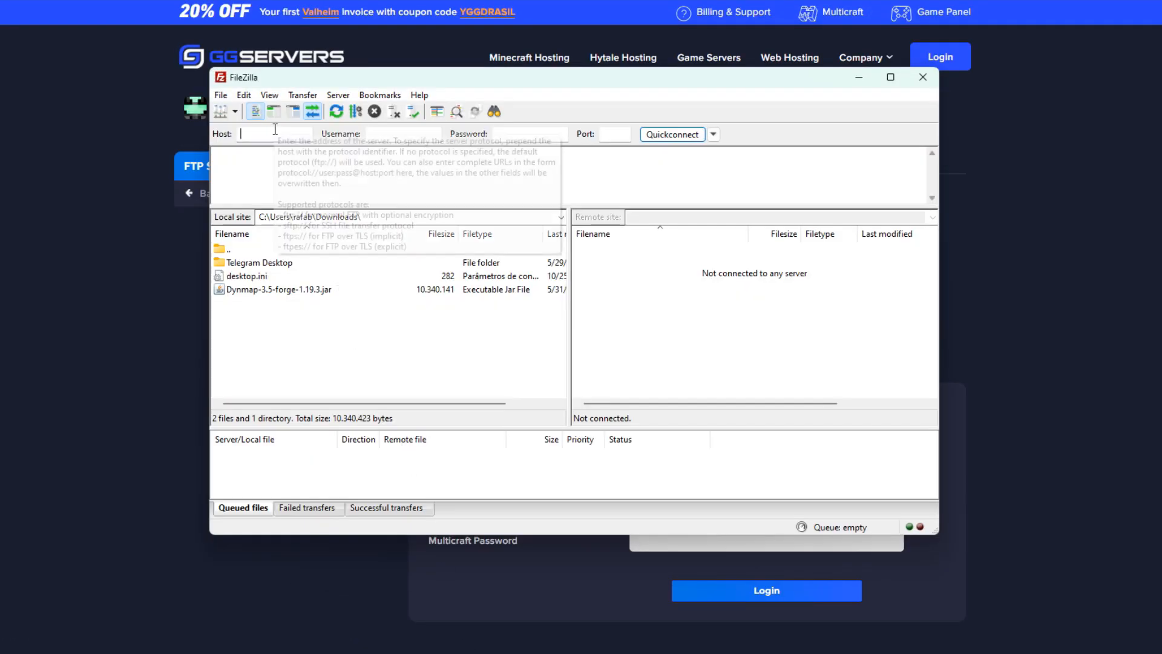
click(921, 77)
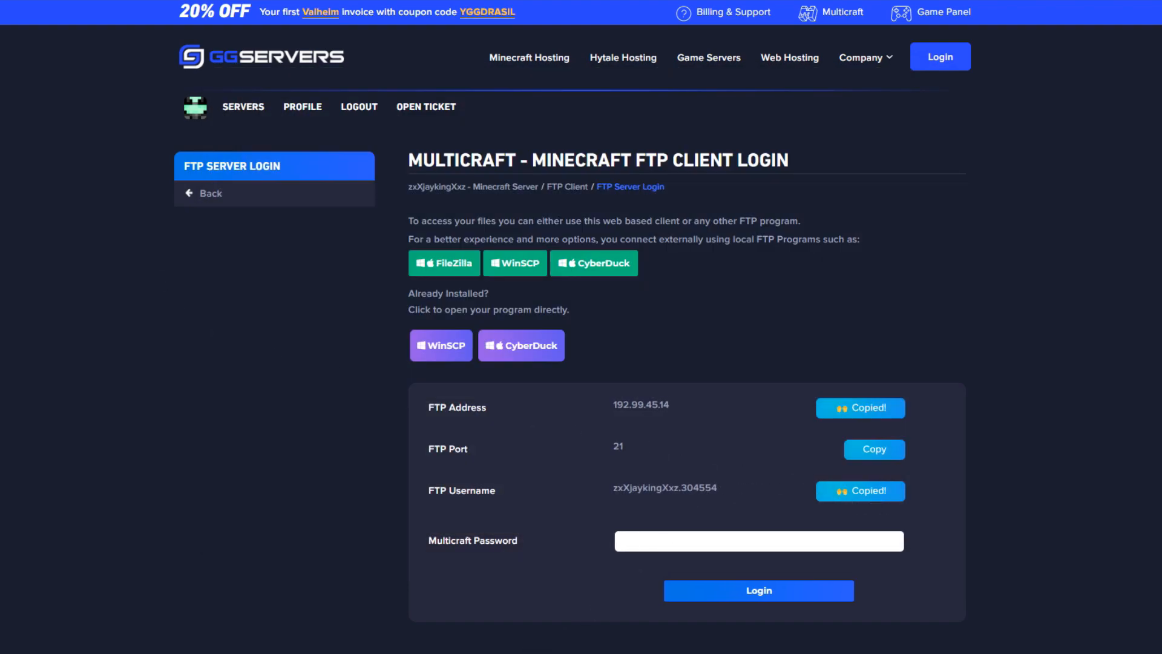
click(443, 262)
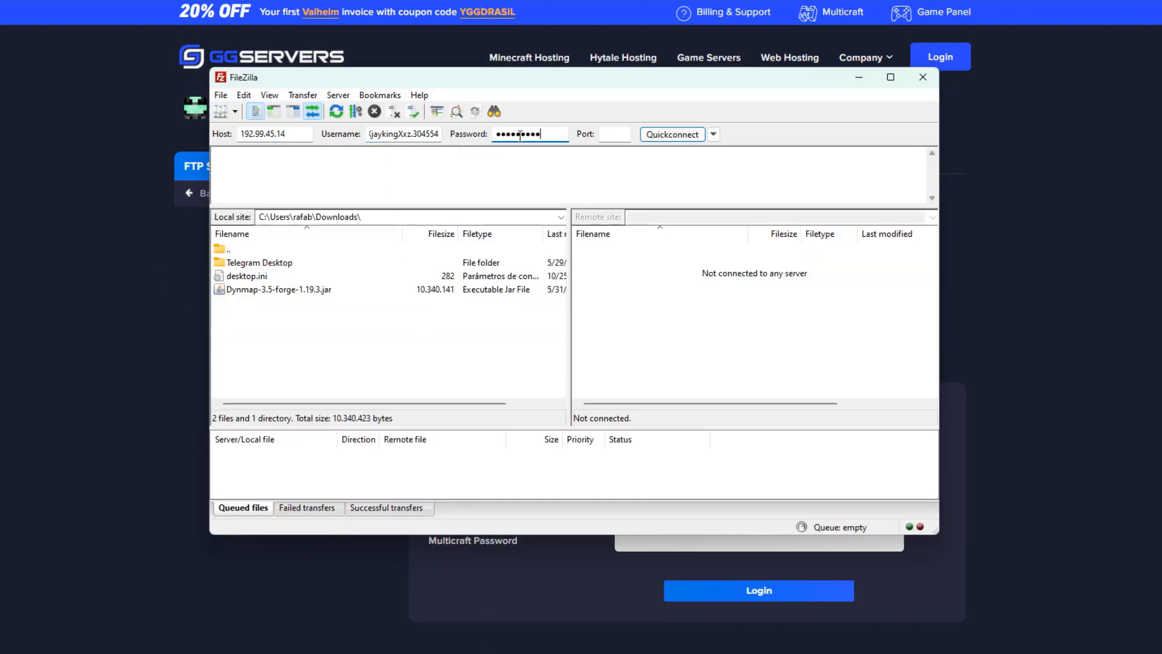
click(671, 134)
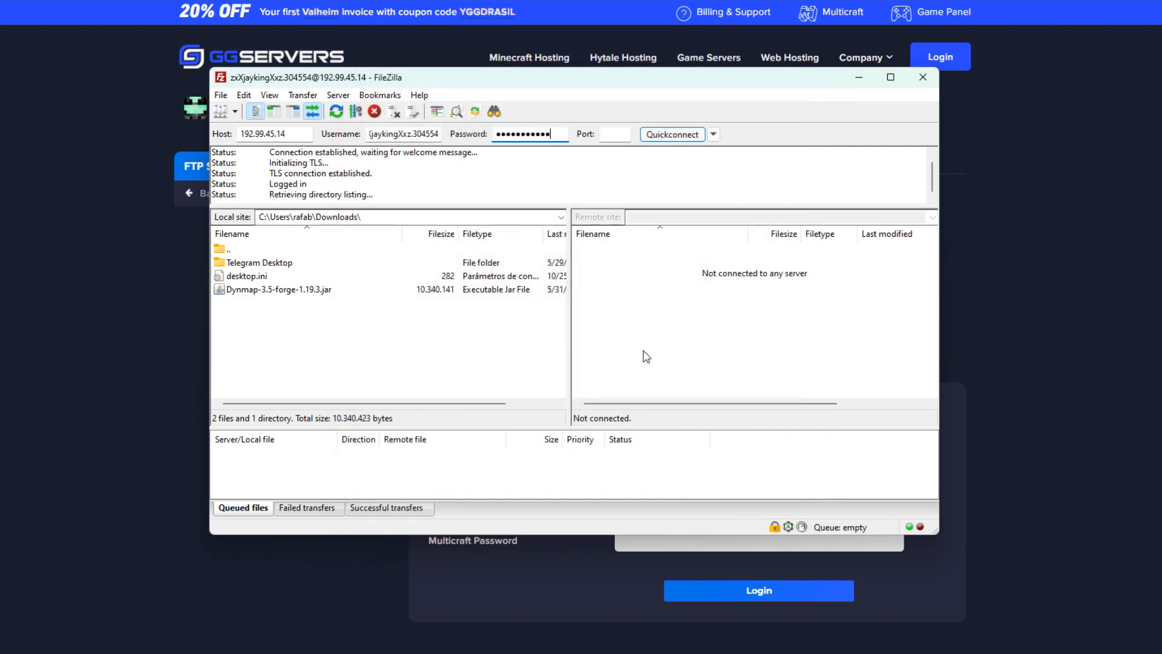
double_click(277, 290)
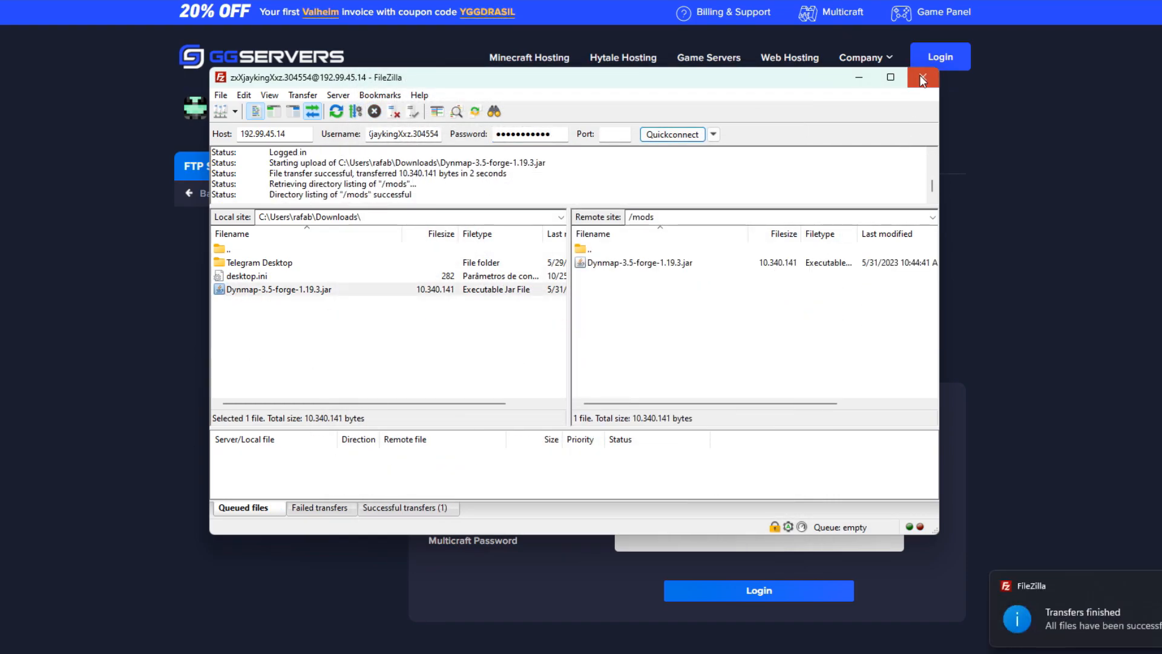
click(922, 77)
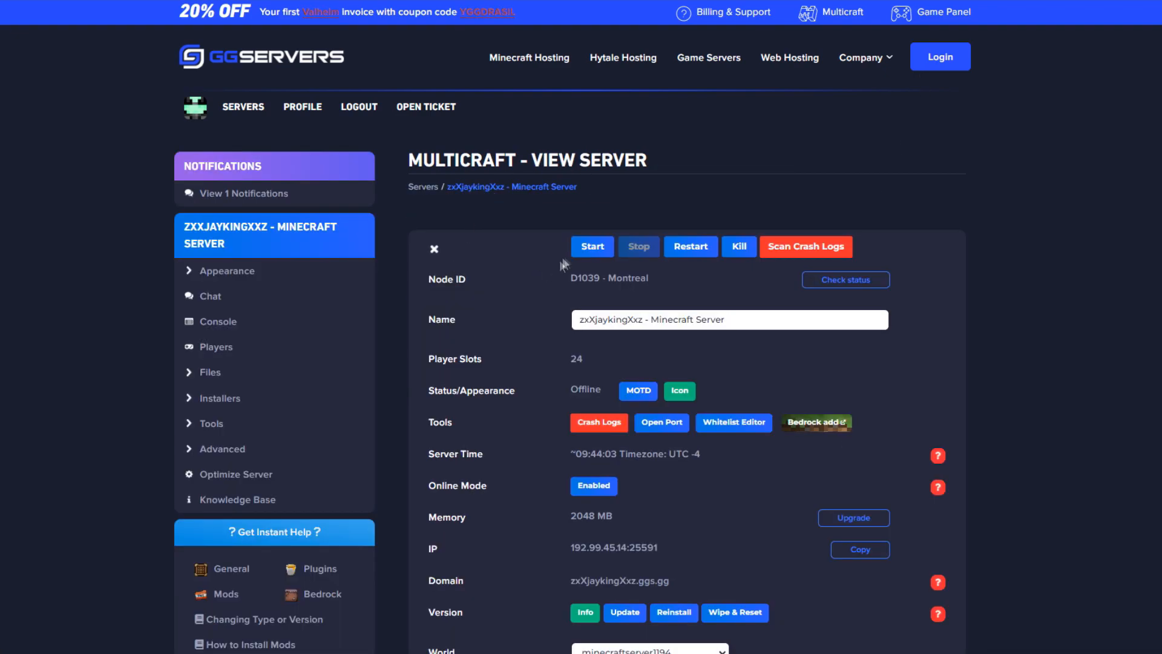
Start the server and add additional port 8268 under Advanced > Additional Ports
click(591, 247)
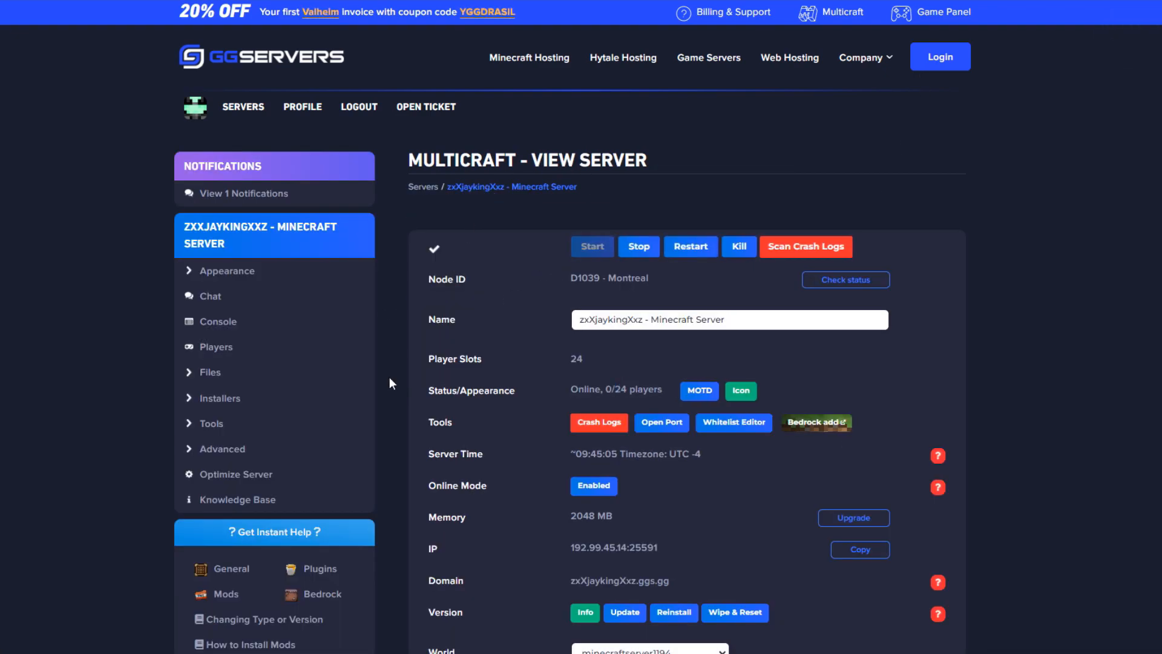
mouse_move(652, 270)
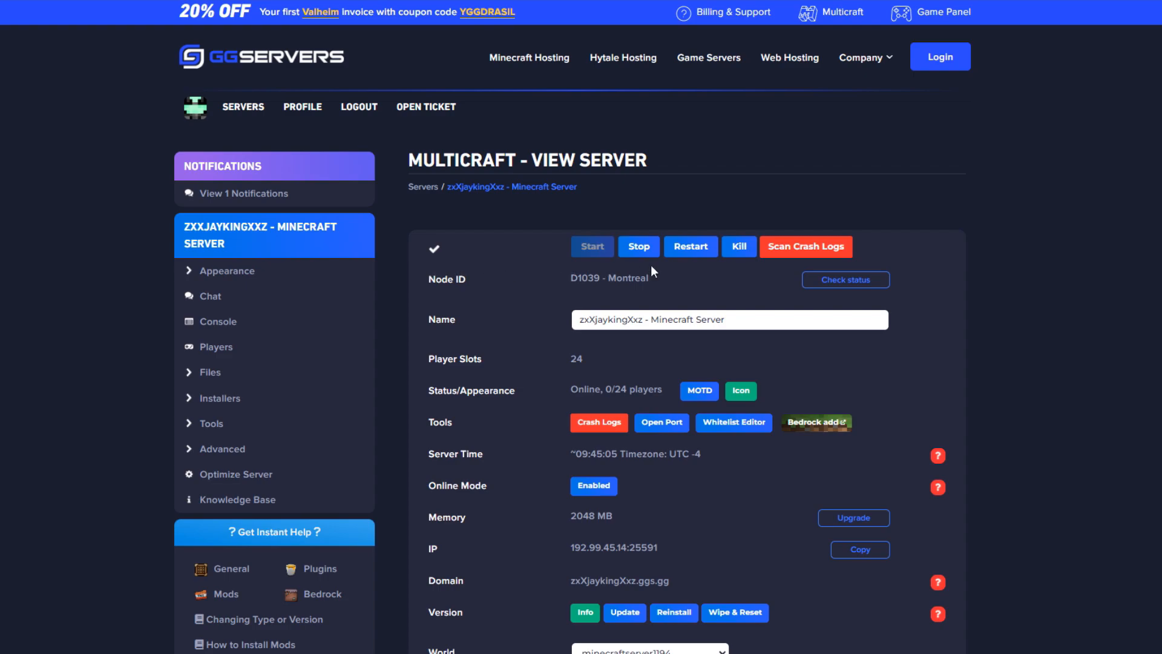
click(223, 448)
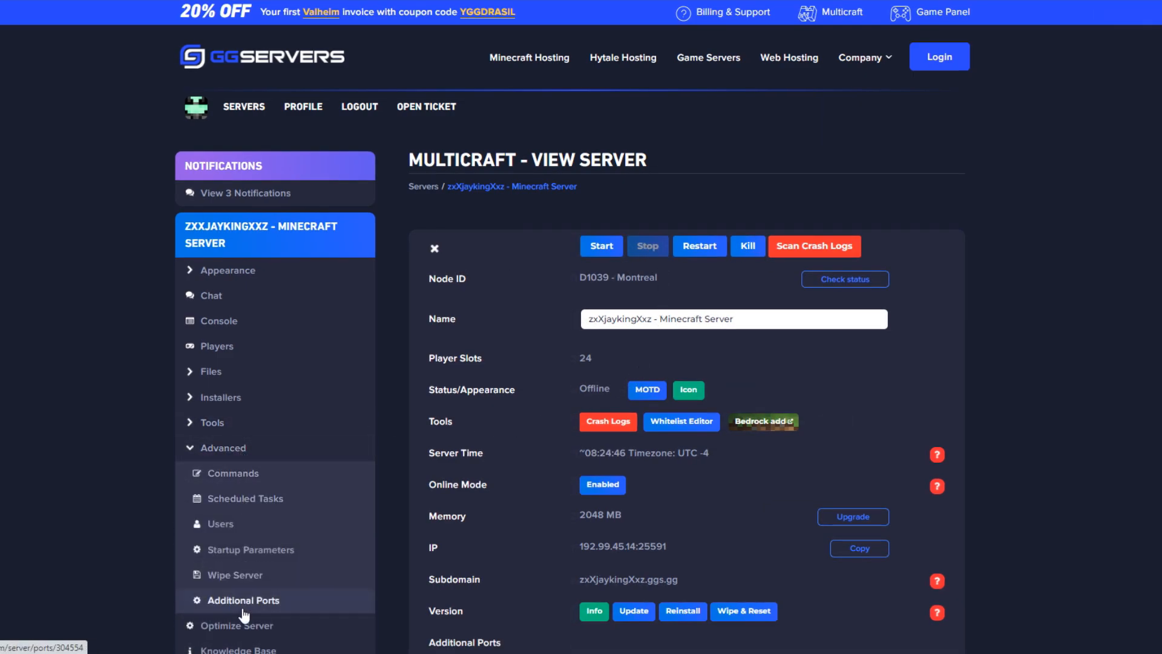
click(242, 600)
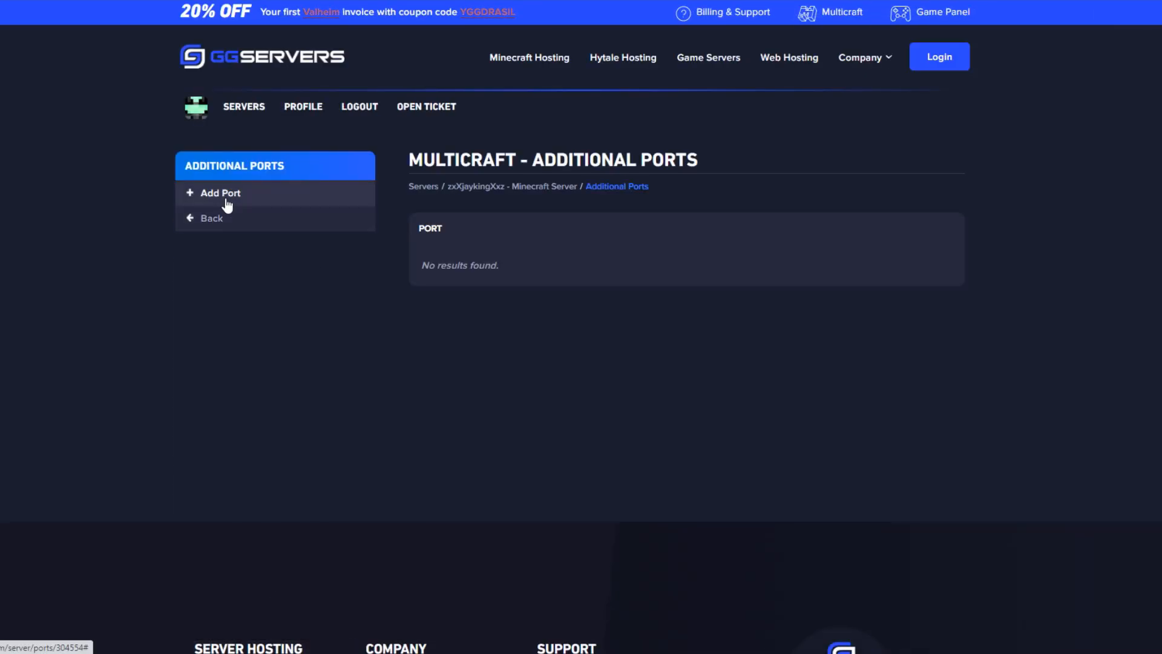
click(221, 193)
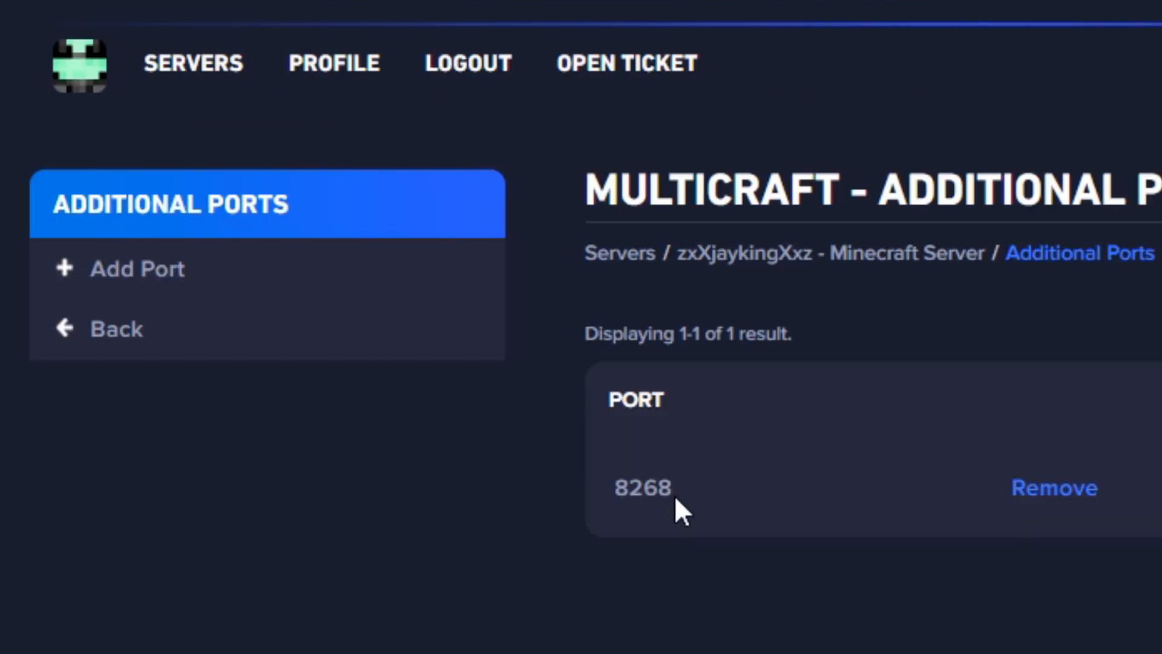
double_click(643, 488)
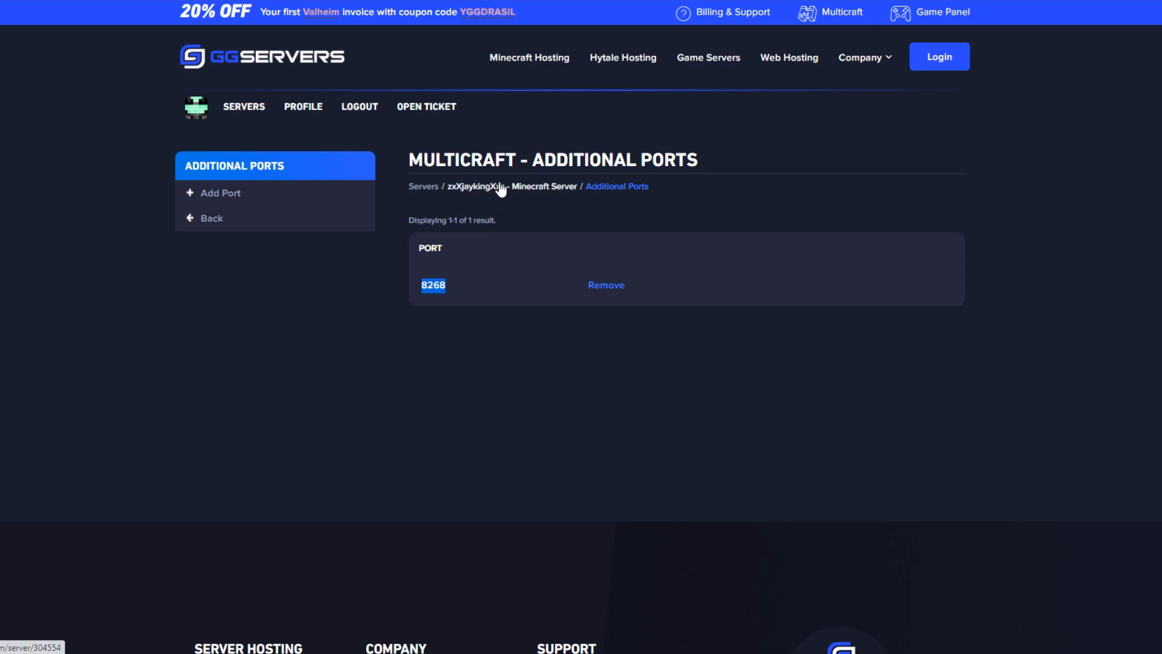
click(511, 185)
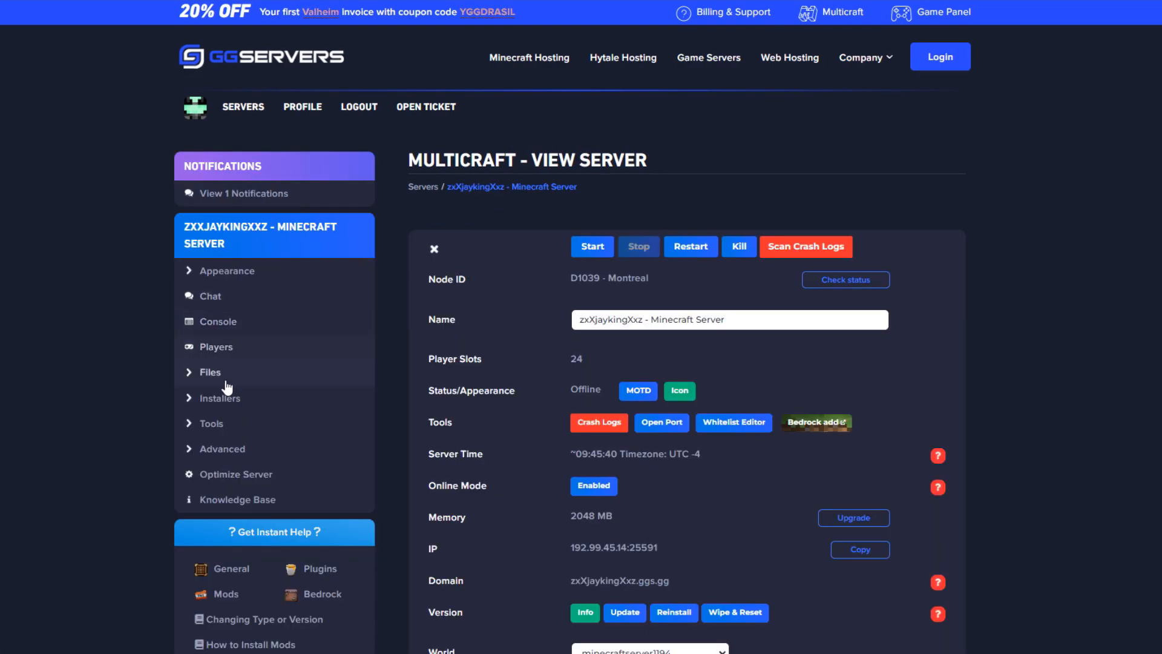
Log into Monsta FTP with the Multicraft password and bring up configuration.txt's actions in dynmap
click(210, 371)
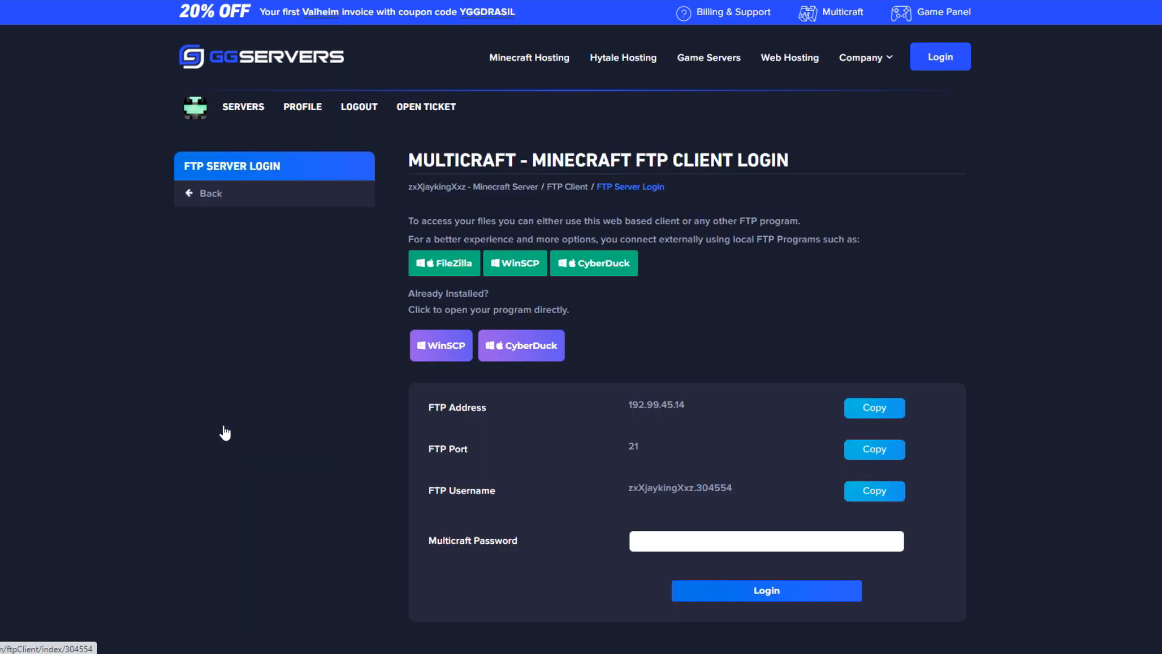
click(765, 540)
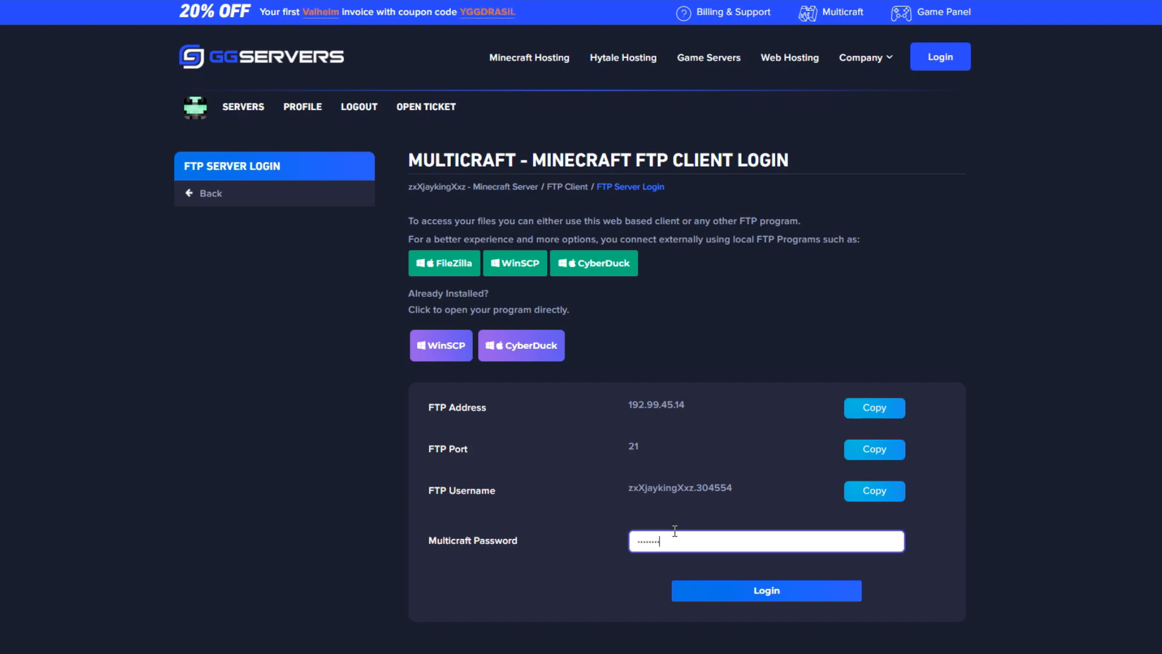
click(766, 590)
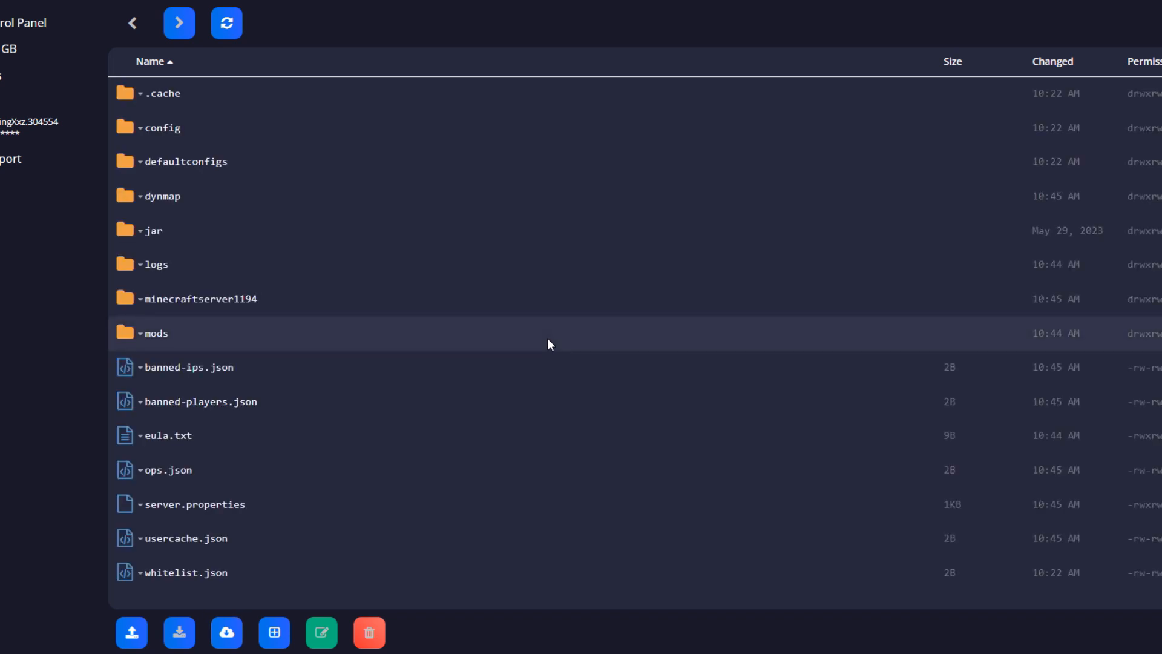
mouse_move(178, 231)
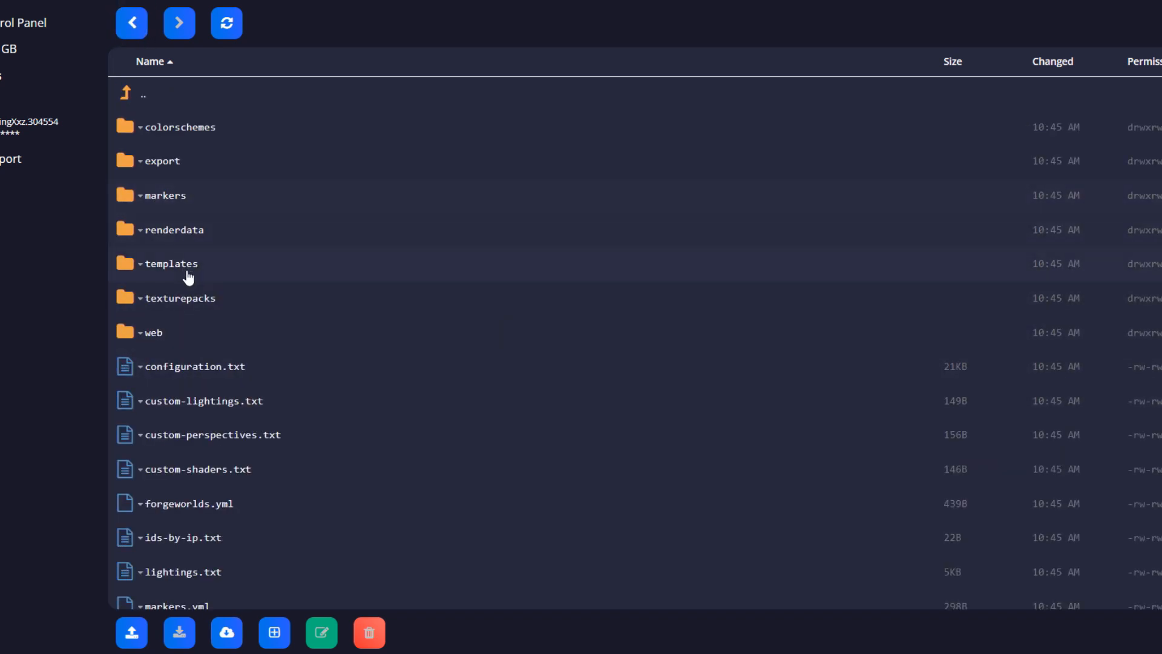
right_click(195, 367)
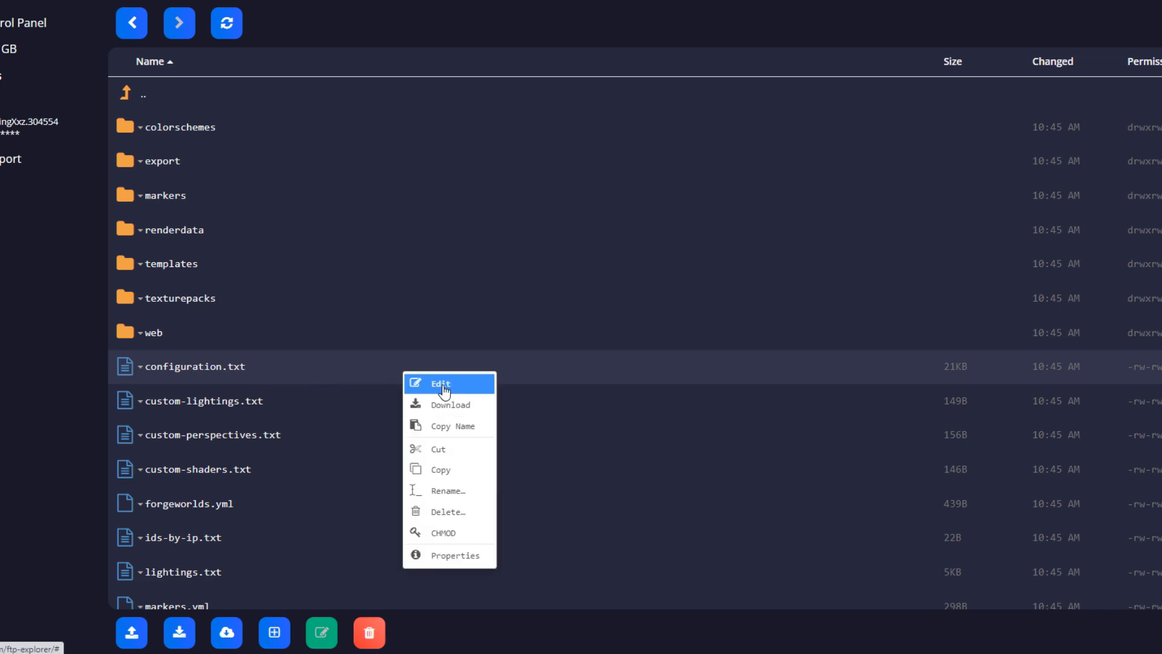
Open Dynmap's configuration.txt in the editor, scroll to the webserver settings, and close it
click(440, 384)
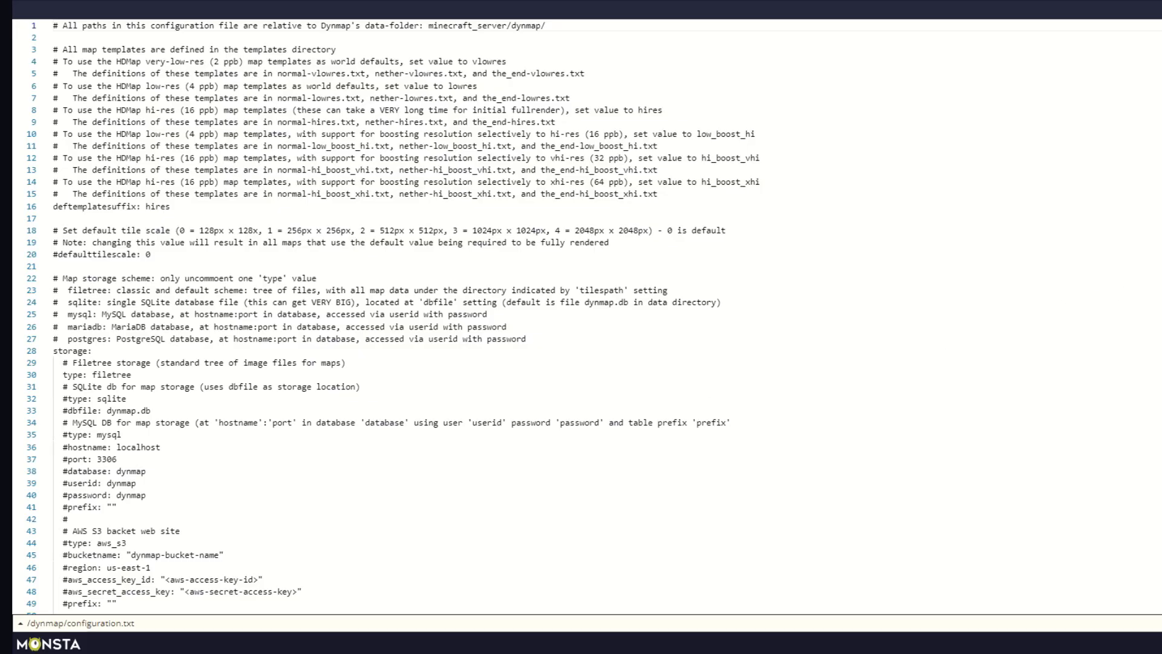
scroll(down, 3)
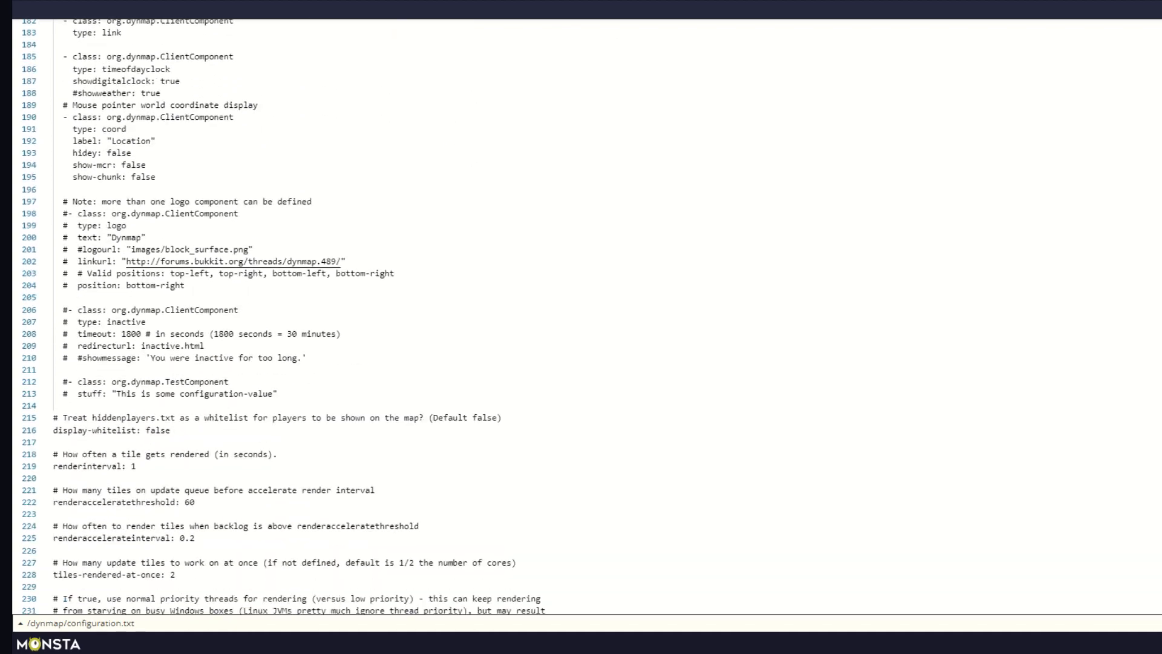
scroll(down, 3)
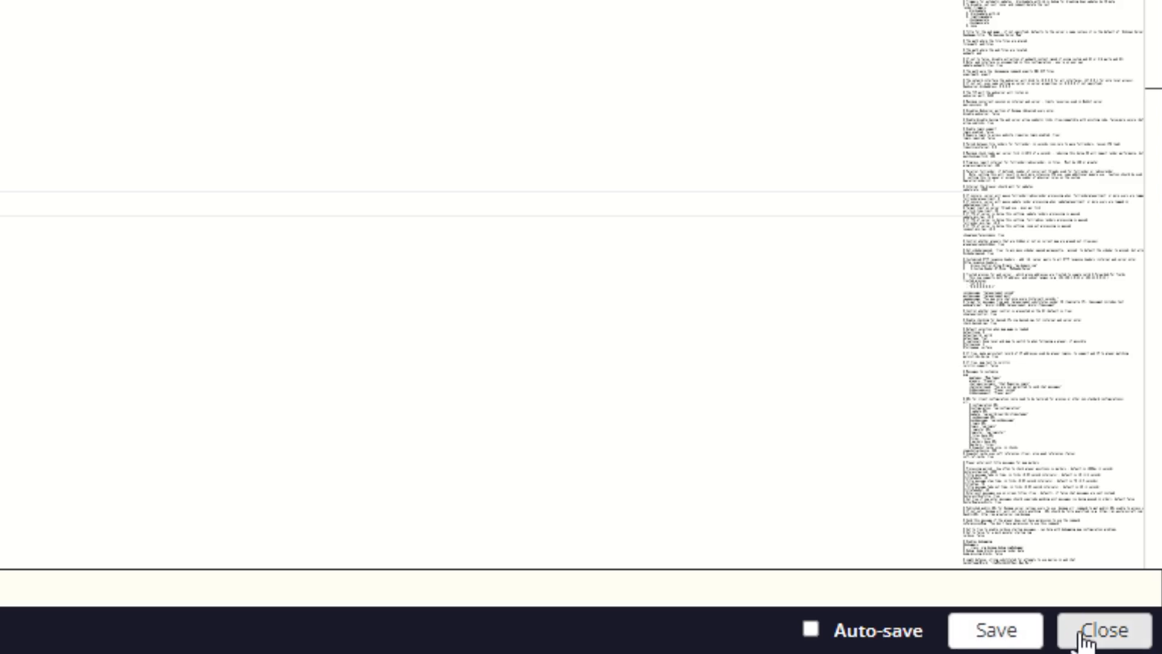
click(1103, 630)
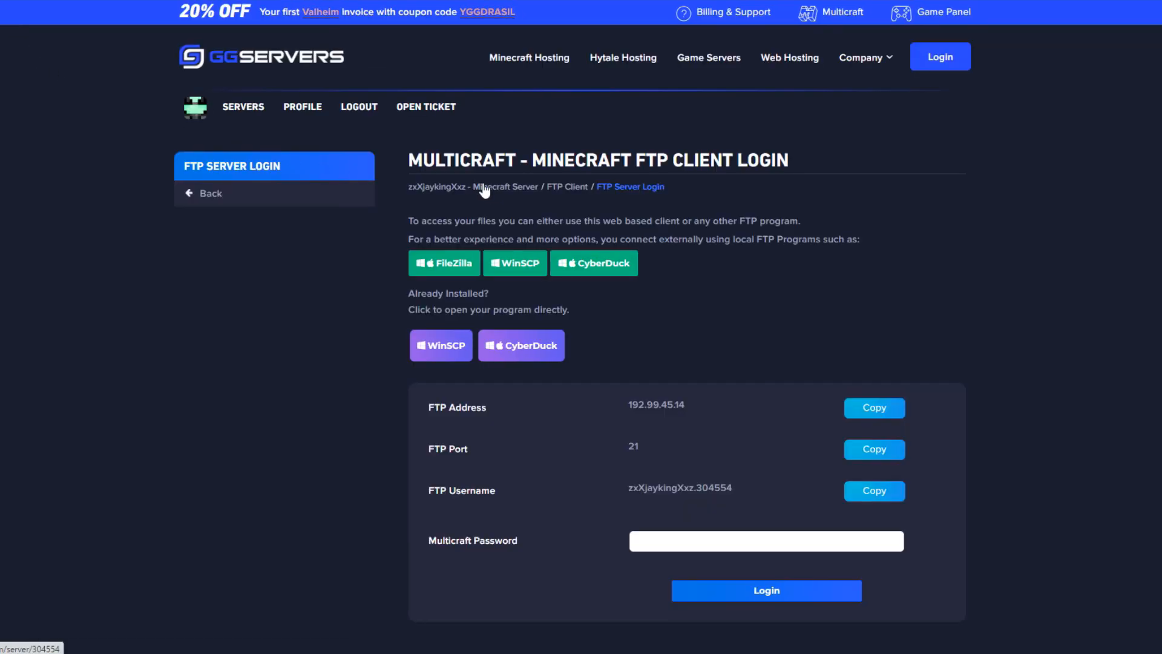
Expand the server console to check the Dynmap web server line for 192.99.45.14:8268
click(505, 186)
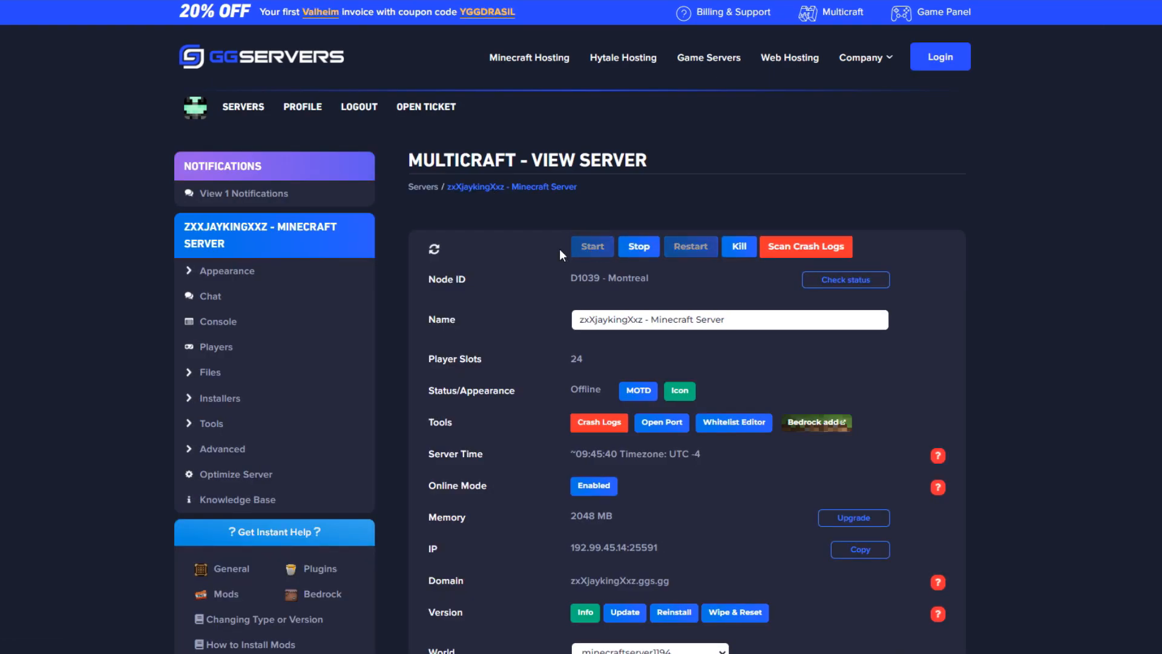
click(215, 321)
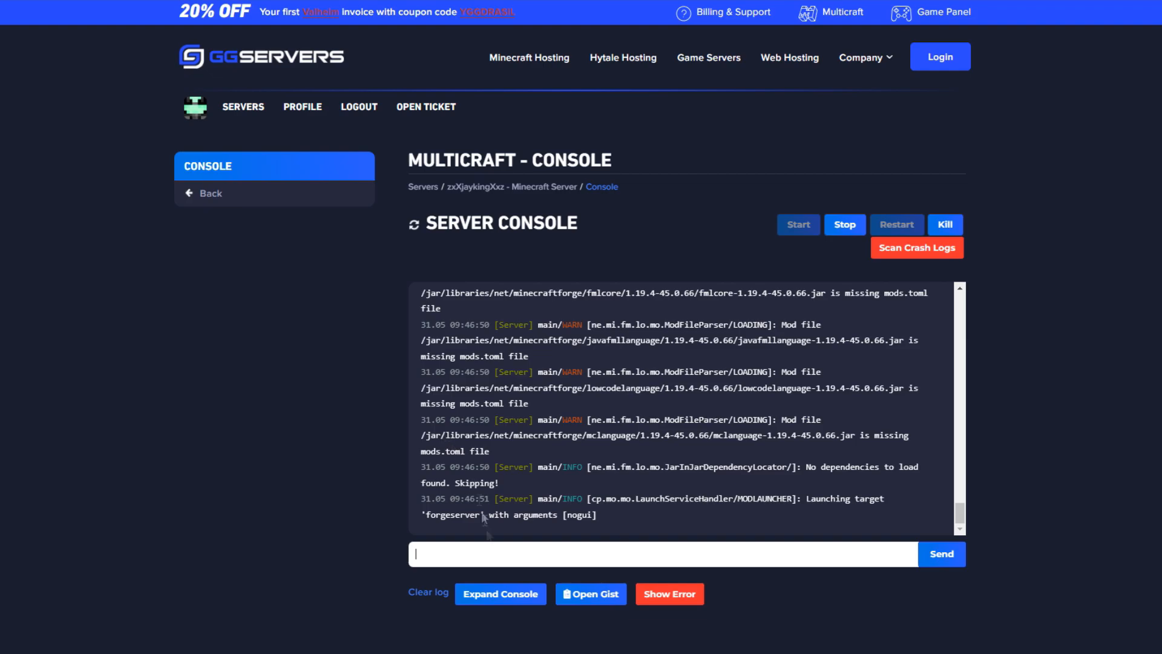
click(499, 594)
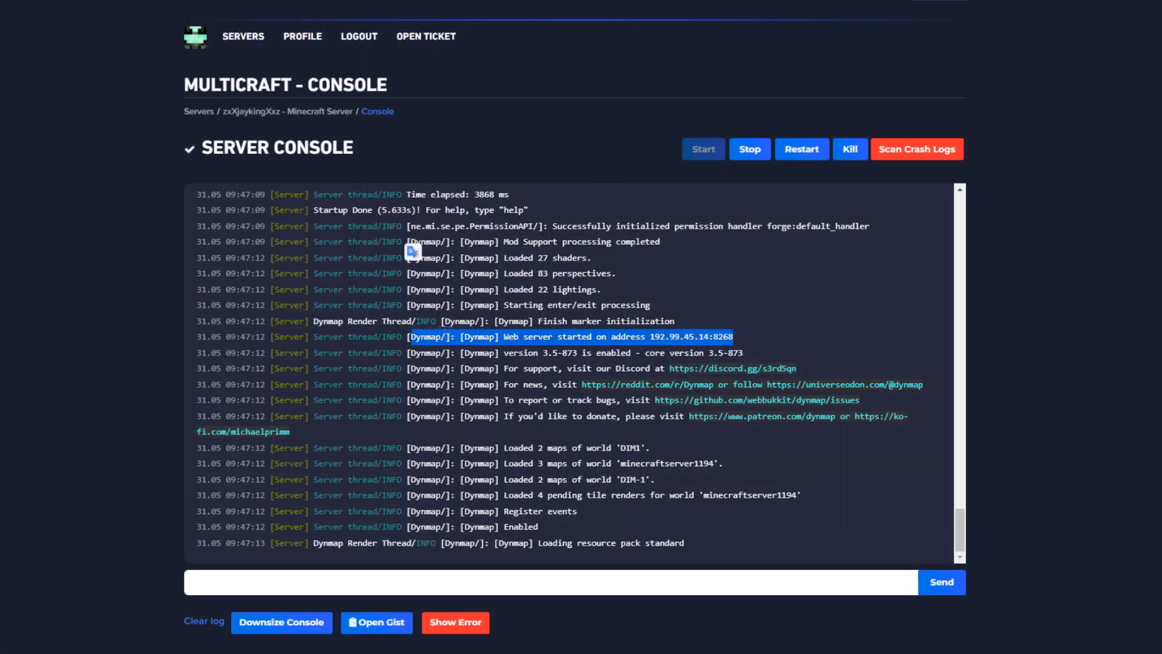
mouse_move(713, 193)
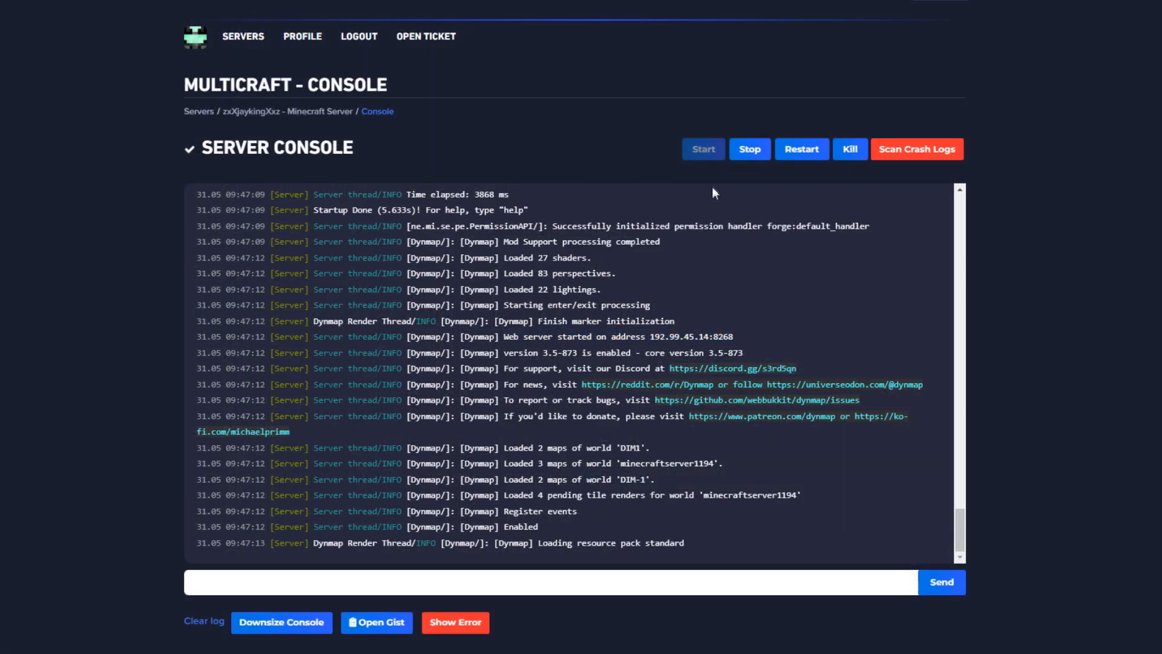